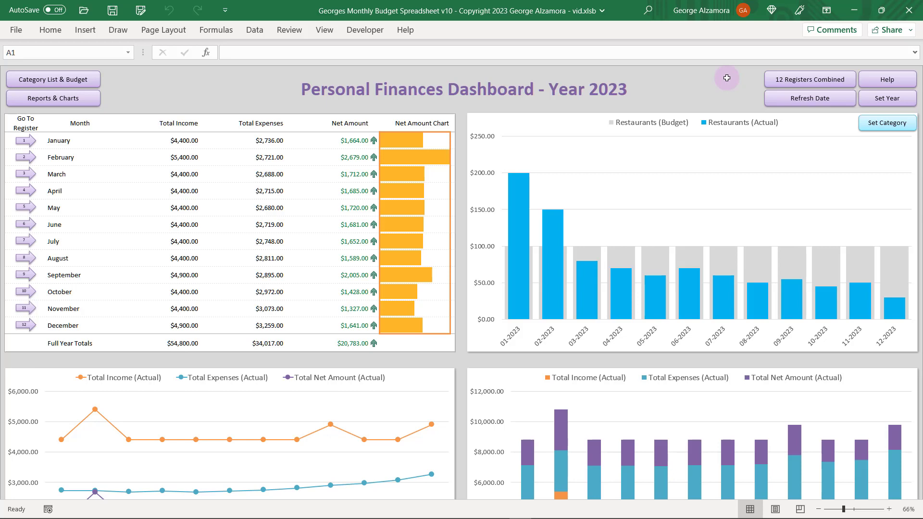
{"action": "mouse_move", "coordinate": [735, 93]}
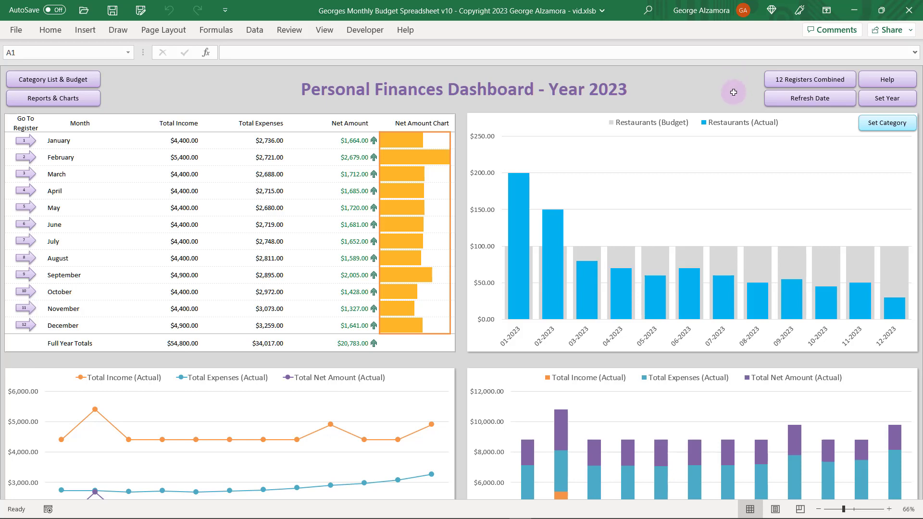
Scroll the dashboard and view the category choices for the budget chart.
{"action": "scroll", "scroll_direction": "down", "scroll_amount": 3}
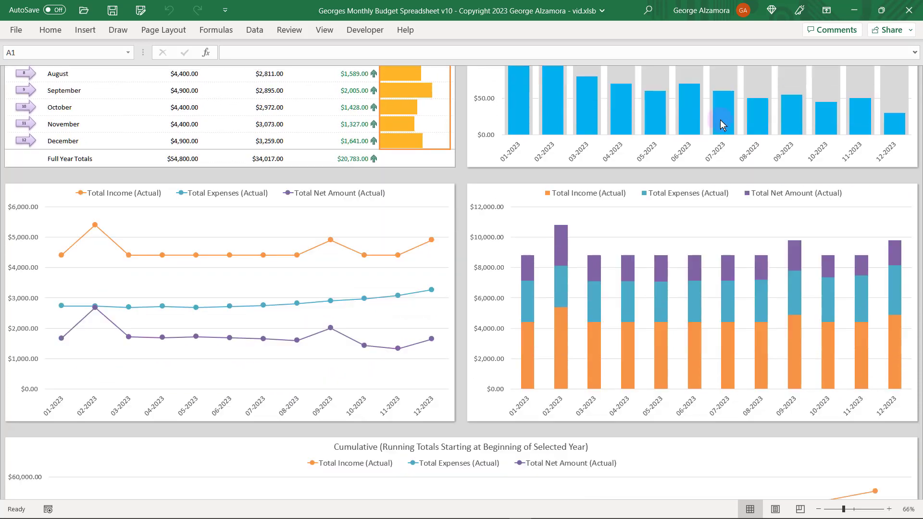
{"action": "scroll", "scroll_direction": "down", "scroll_amount": 3}
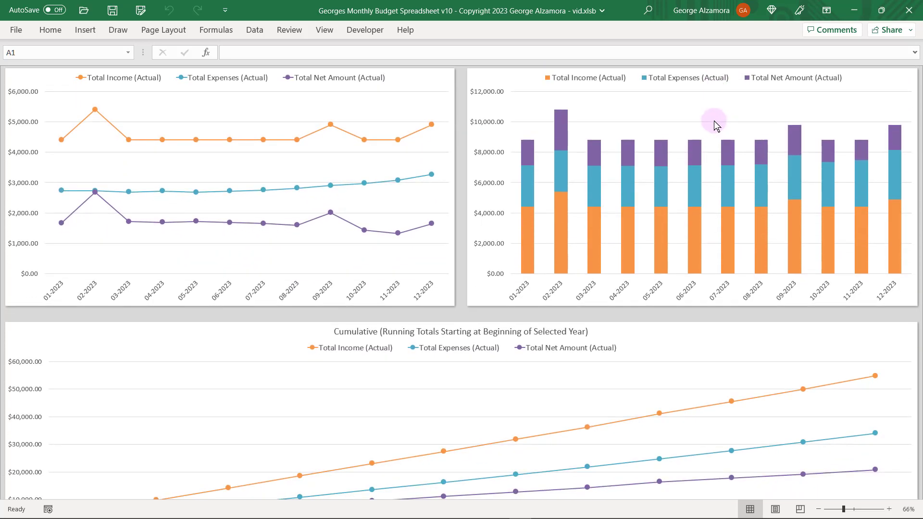
{"action": "scroll", "scroll_direction": "down", "scroll_amount": 3}
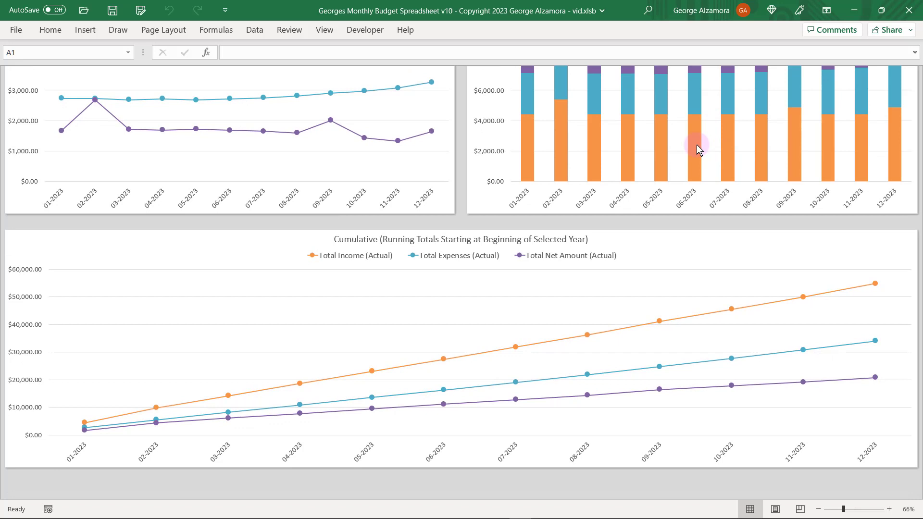
{"action": "mouse_move", "coordinate": [367, 490]}
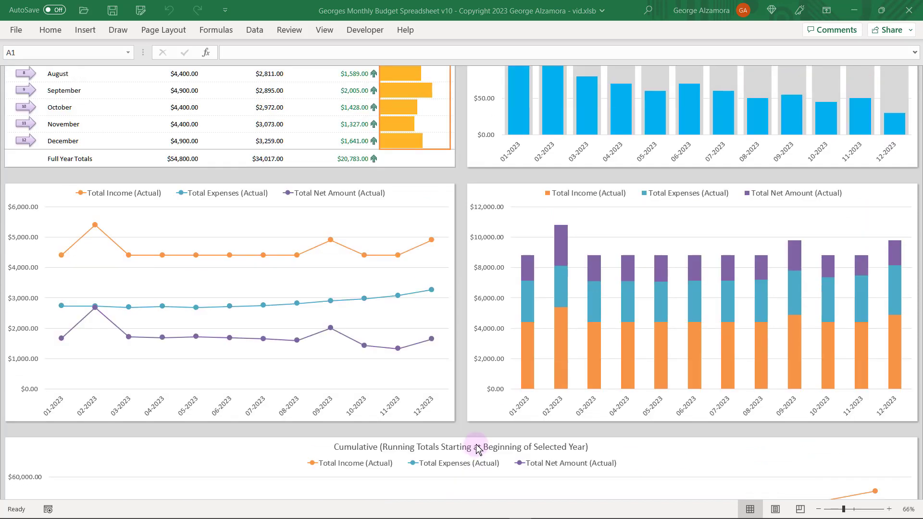
{"action": "scroll", "scroll_direction": "up", "scroll_amount": 3}
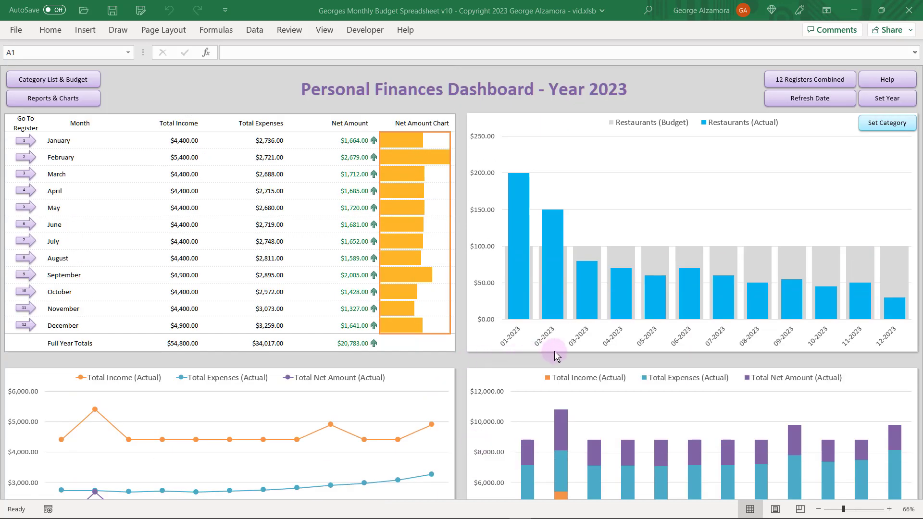
{"action": "mouse_move", "coordinate": [693, 312]}
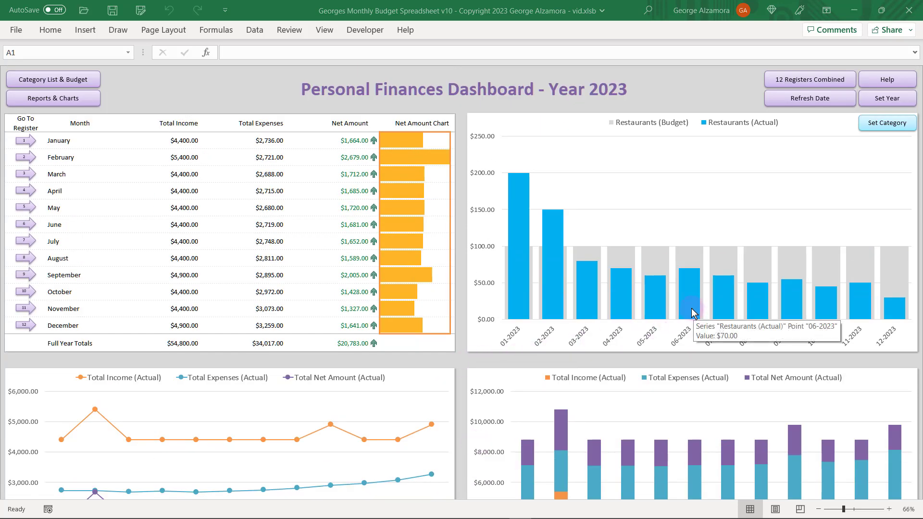
{"action": "mouse_move", "coordinate": [830, 195]}
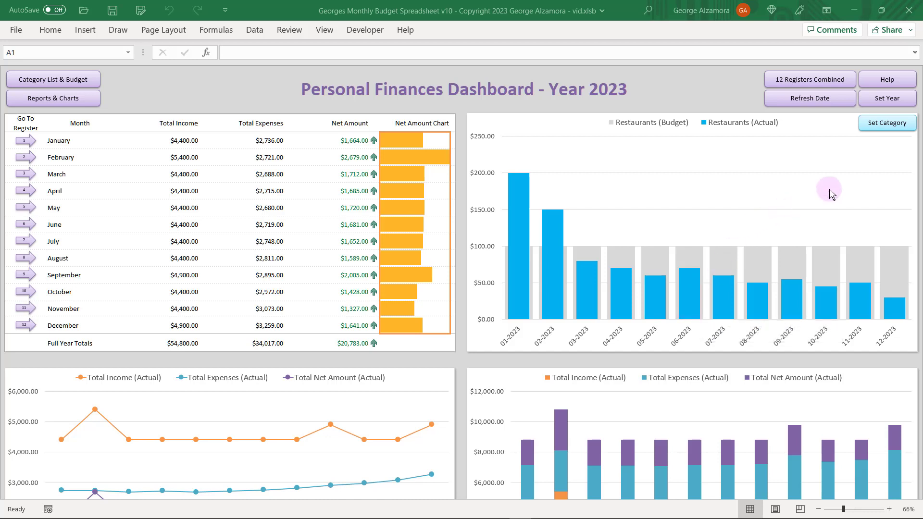
{"action": "left_click", "coordinate": [887, 123]}
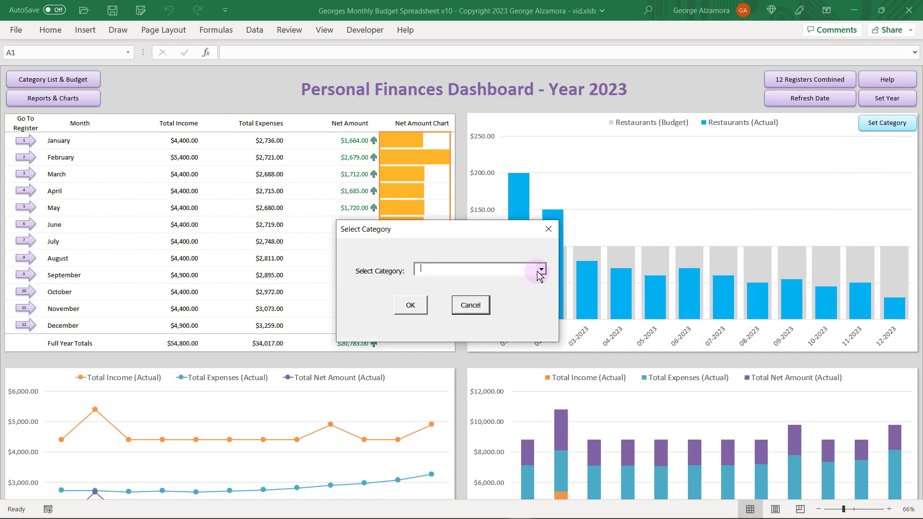
{"action": "left_click", "coordinate": [539, 269]}
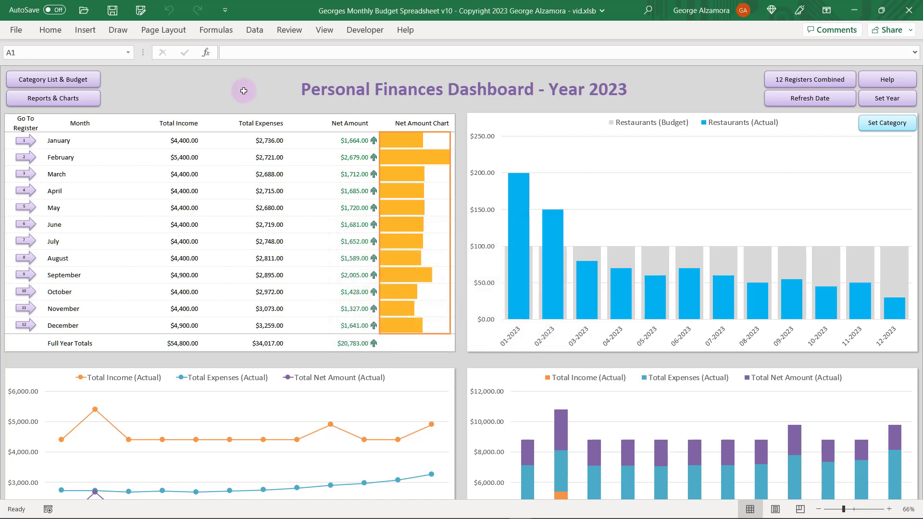
{"action": "mouse_move", "coordinate": [85, 360]}
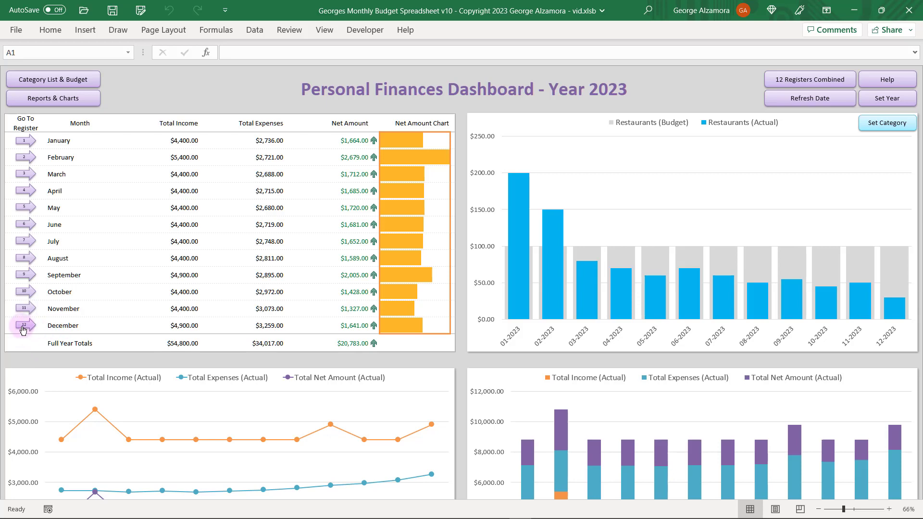
In the December register, select the Walmart split rows, School Job entry and Cheveron Auto - Gas category.
{"action": "left_click", "coordinate": [24, 326]}
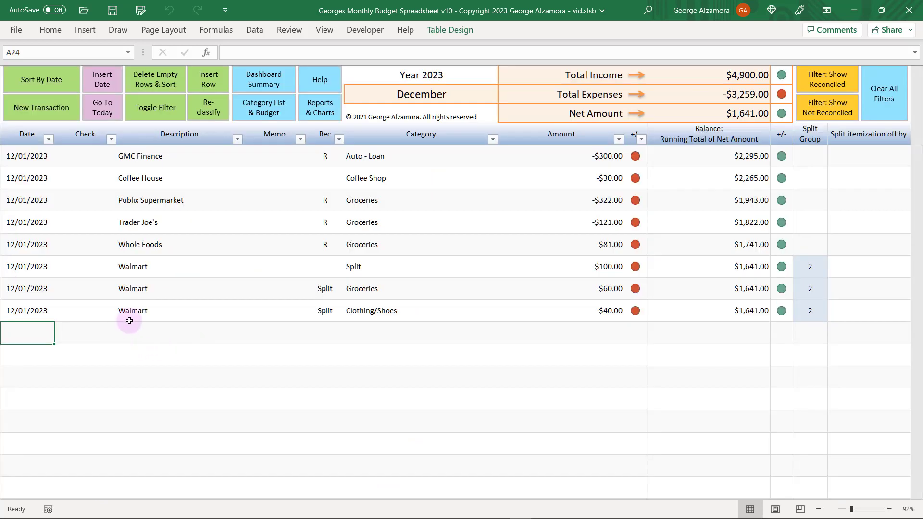
{"action": "mouse_move", "coordinate": [474, 204]}
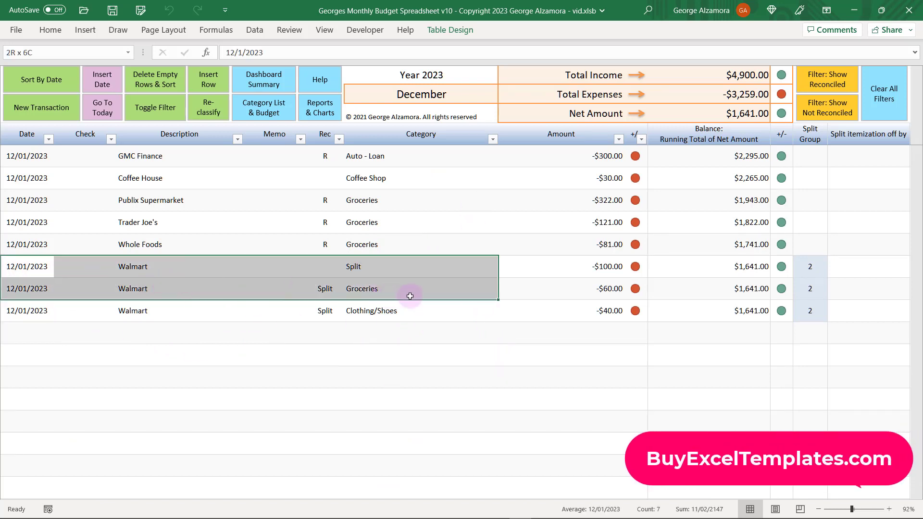
{"action": "left_click", "coordinate": [75, 386]}
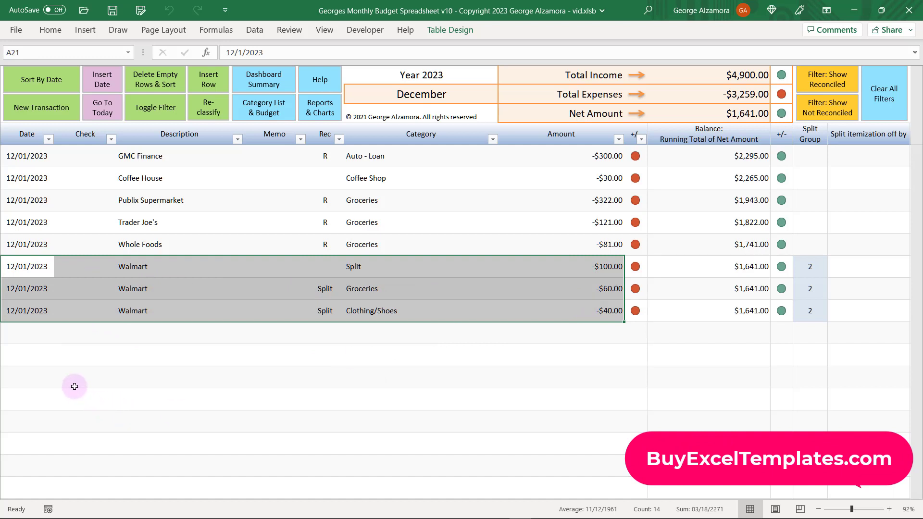
{"action": "mouse_move", "coordinate": [374, 318]}
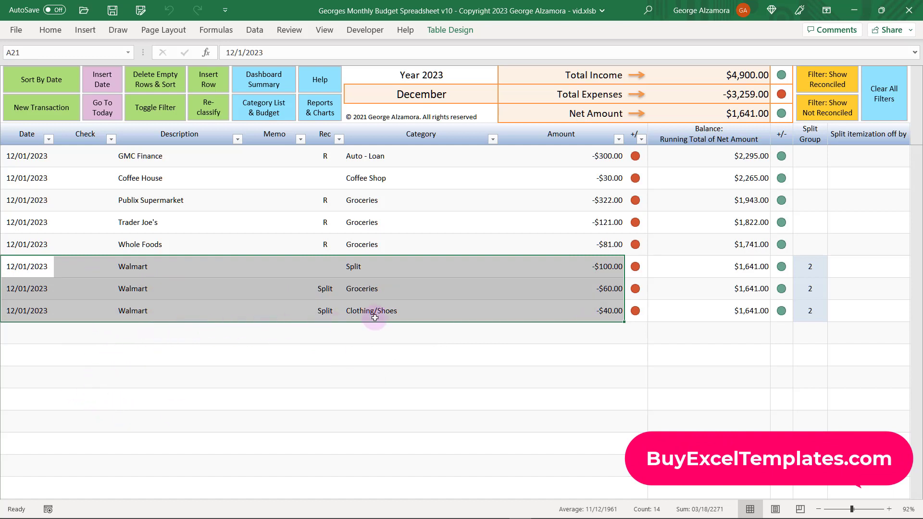
{"action": "mouse_move", "coordinate": [449, 325]}
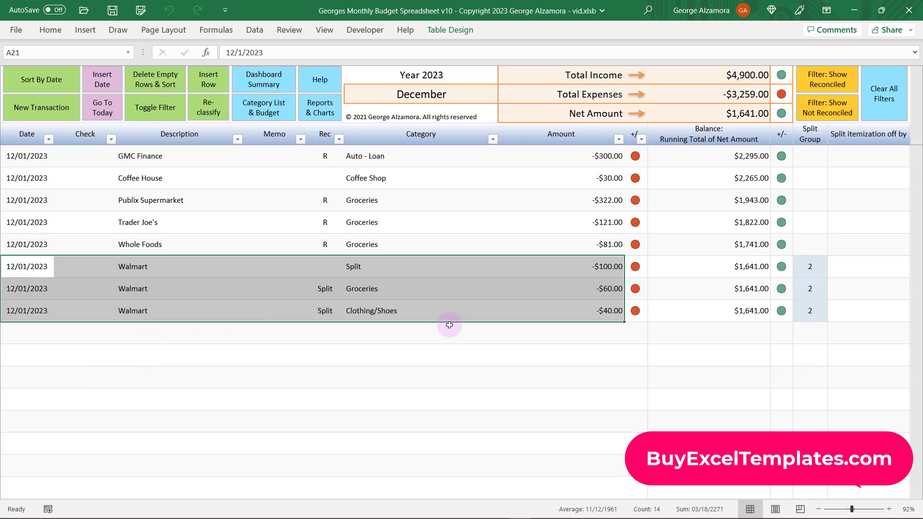
{"action": "scroll", "scroll_direction": "up", "scroll_amount": 3}
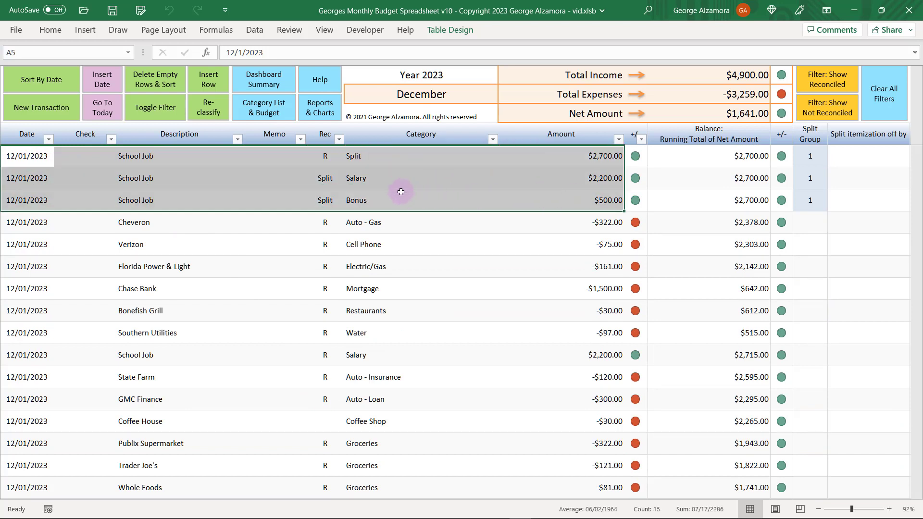
{"action": "mouse_move", "coordinate": [230, 264]}
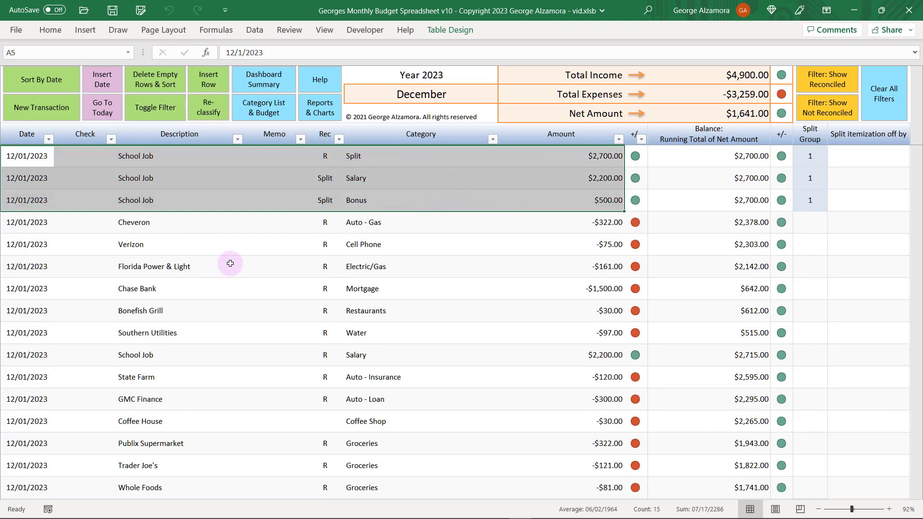
{"action": "left_click", "coordinate": [420, 156]}
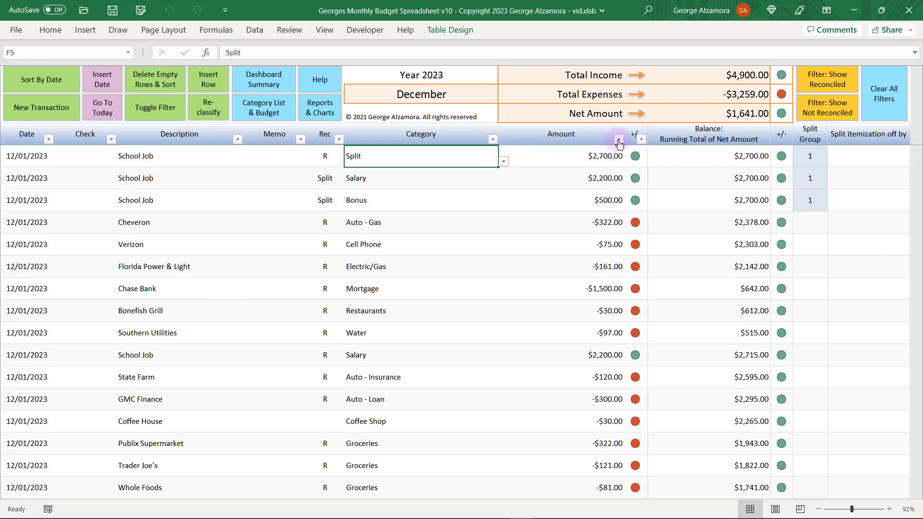
{"action": "left_click", "coordinate": [26, 156]}
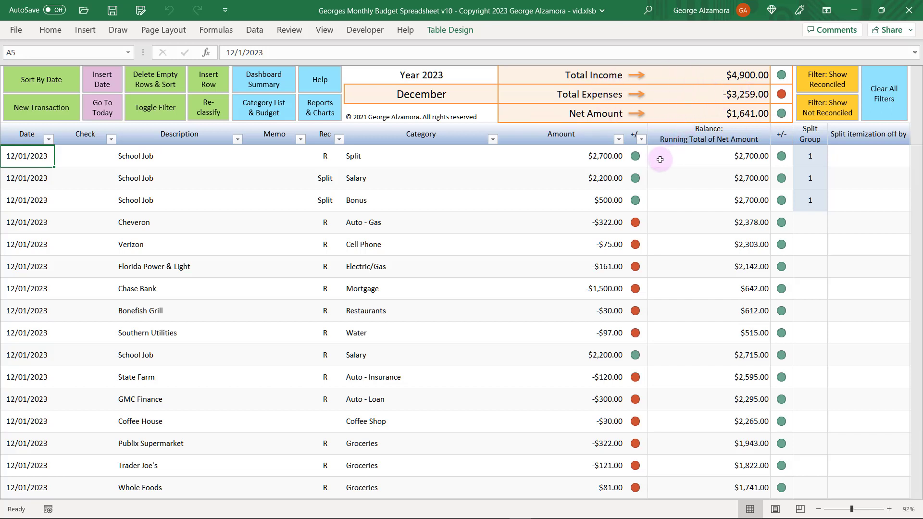
{"action": "left_click", "coordinate": [420, 222]}
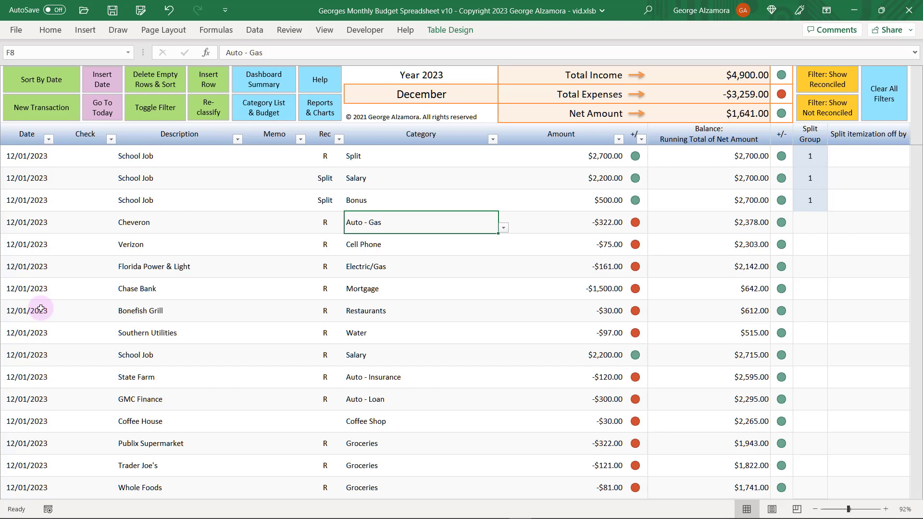
Check the Cheveron entry's date and category, then switch to the Category List & Budget sheet.
{"action": "left_click", "coordinate": [26, 222]}
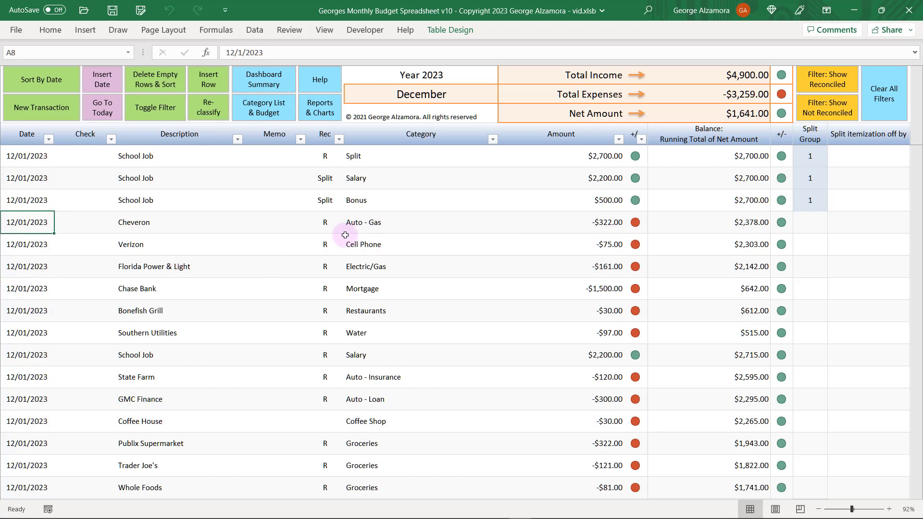
{"action": "left_click", "coordinate": [503, 227]}
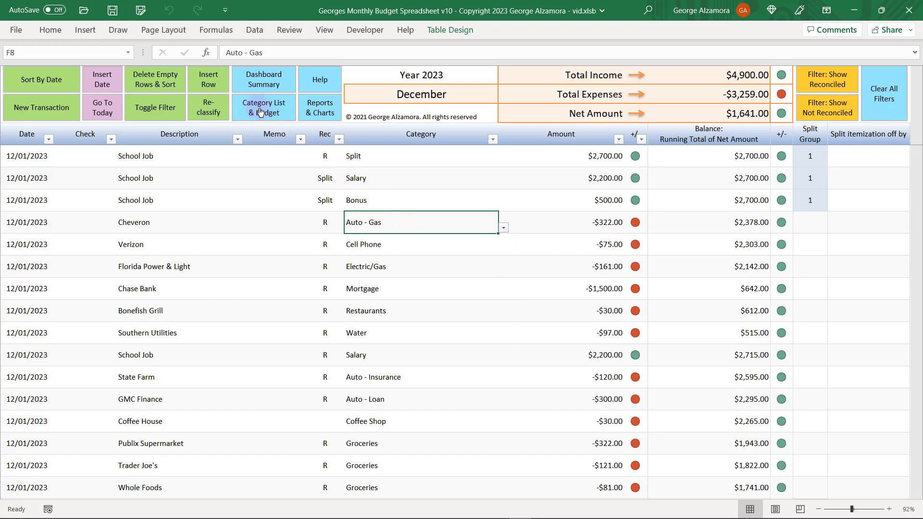
{"action": "left_click", "coordinate": [263, 108]}
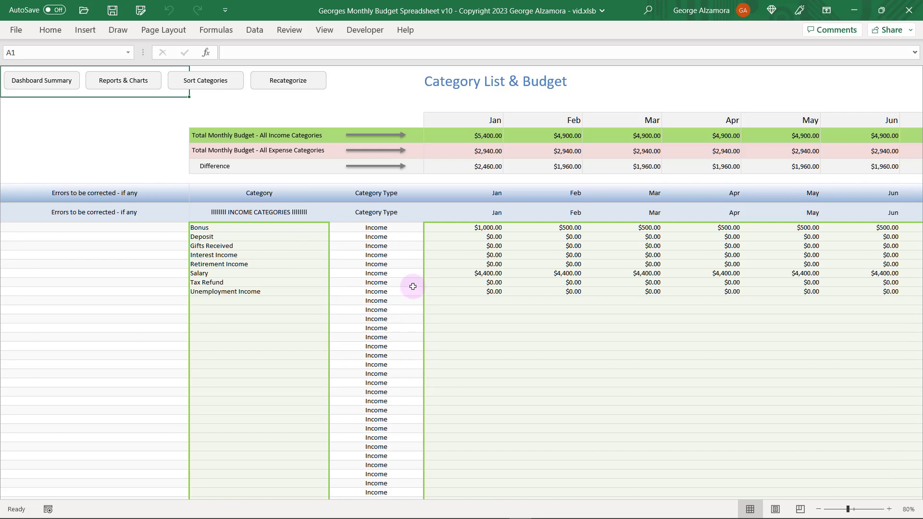
Select the January Bonus budget, return to the dashboard and open the 12 Registers Combined view.
{"action": "left_click", "coordinate": [648, 228]}
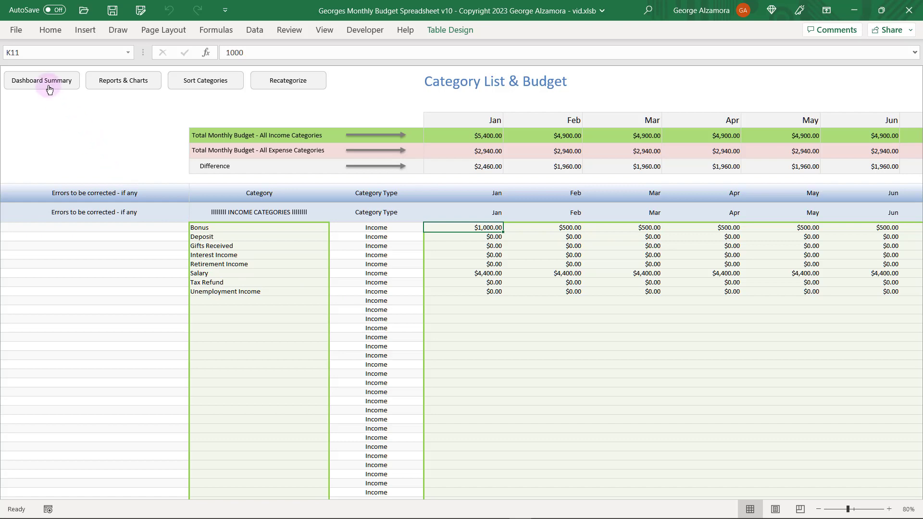
{"action": "left_click", "coordinate": [42, 80]}
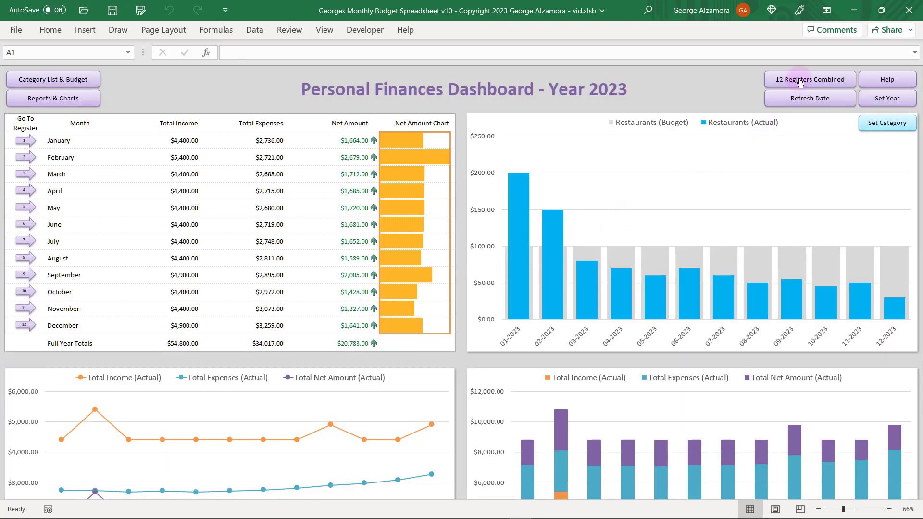
{"action": "left_click", "coordinate": [810, 79]}
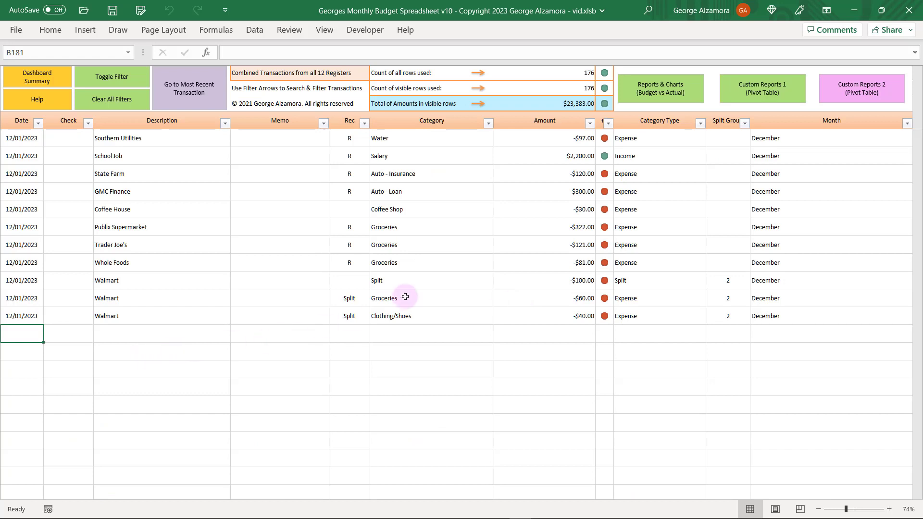
{"action": "mouse_move", "coordinate": [401, 310]}
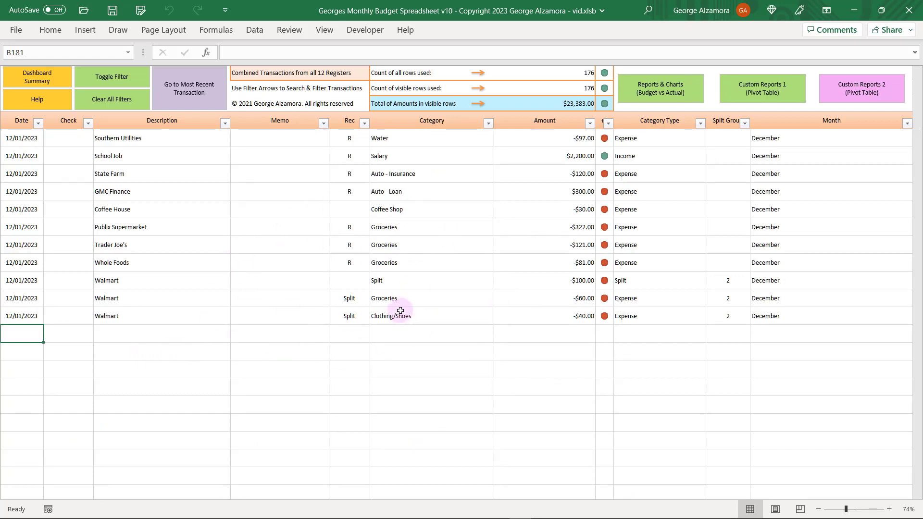
{"action": "mouse_move", "coordinate": [427, 306]}
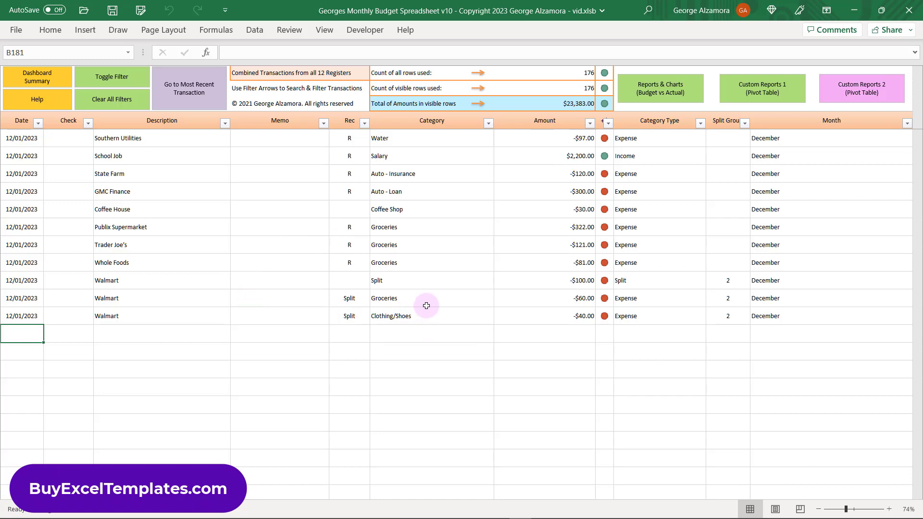
{"action": "mouse_move", "coordinate": [178, 338]}
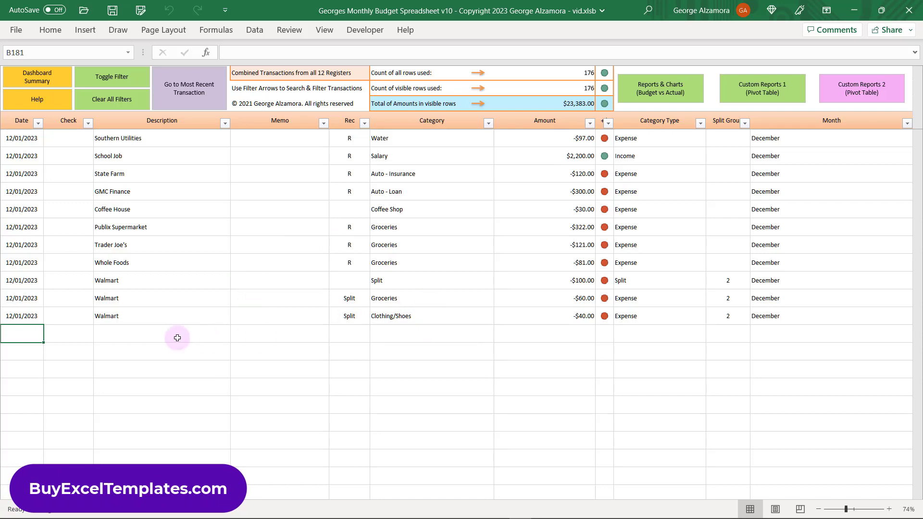
Browse the Category and Amount filter lists without changes, then open Custom Reports 1.
{"action": "left_click", "coordinate": [488, 123]}
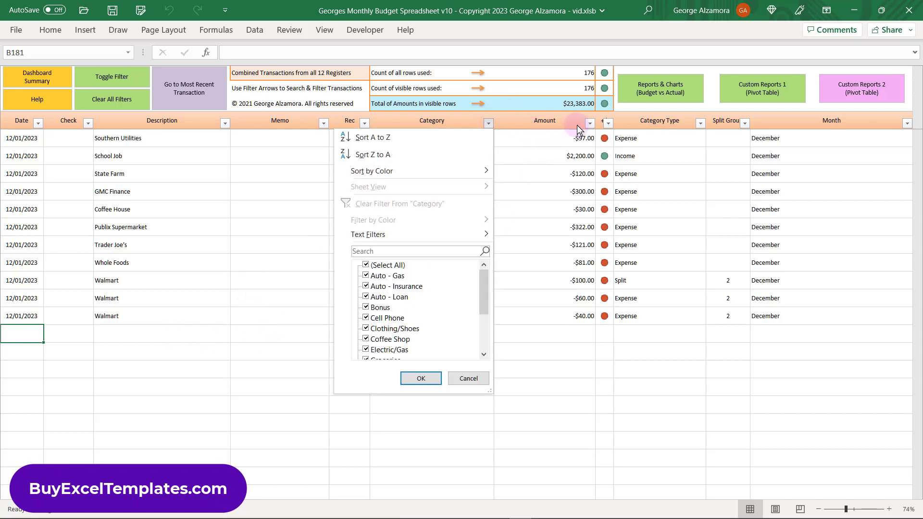
{"action": "left_click", "coordinate": [587, 123]}
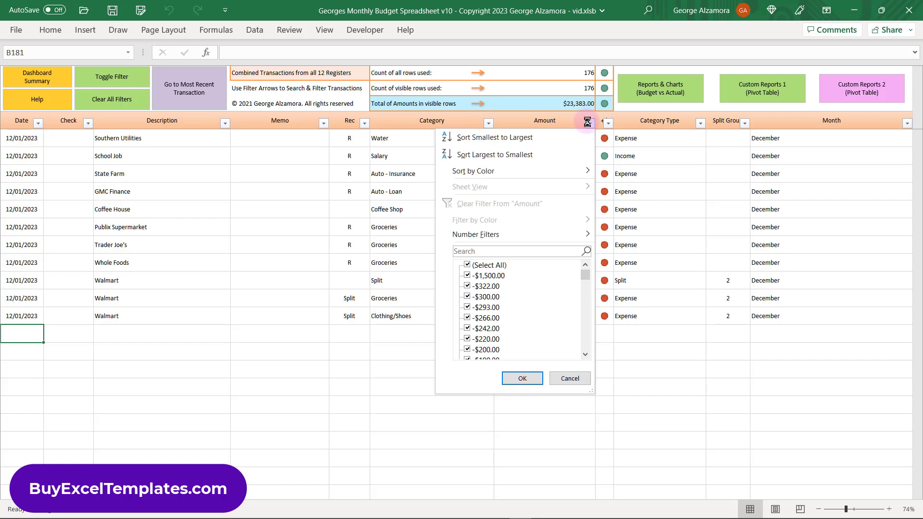
{"action": "left_click", "coordinate": [493, 124]}
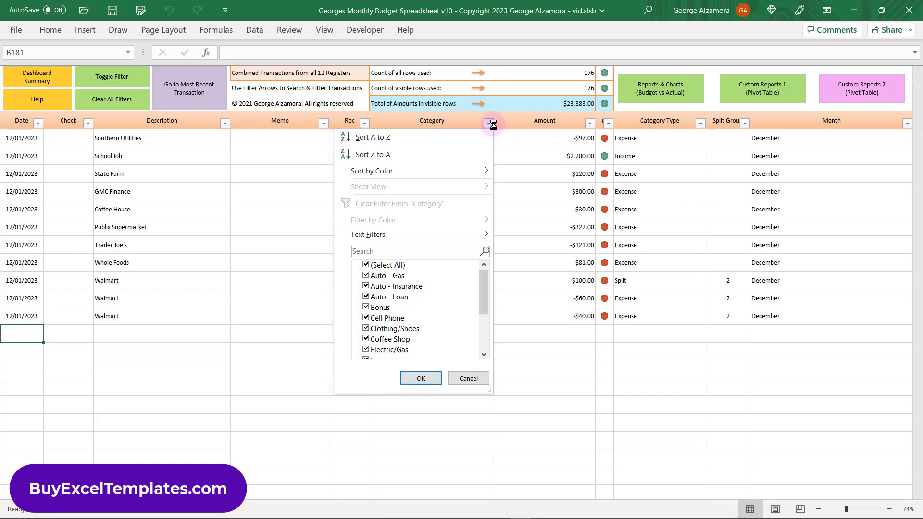
{"action": "left_click", "coordinate": [420, 378]}
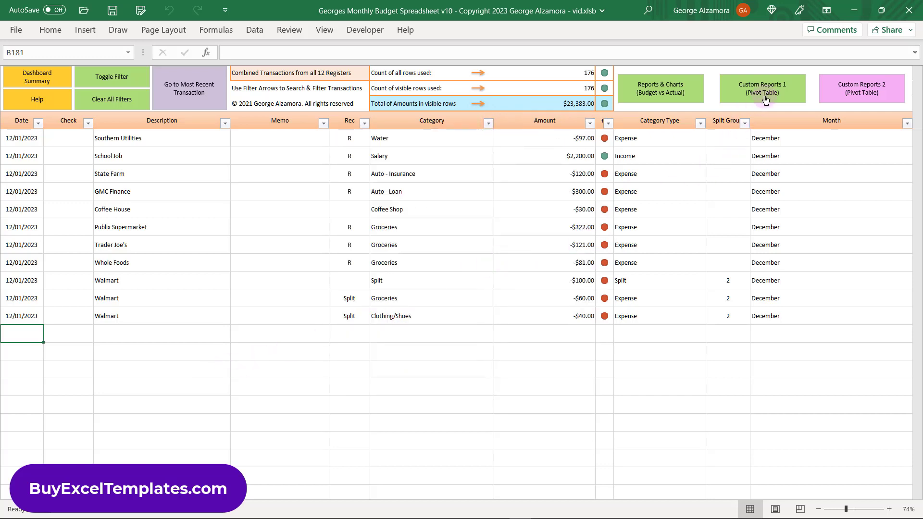
{"action": "left_click", "coordinate": [761, 89]}
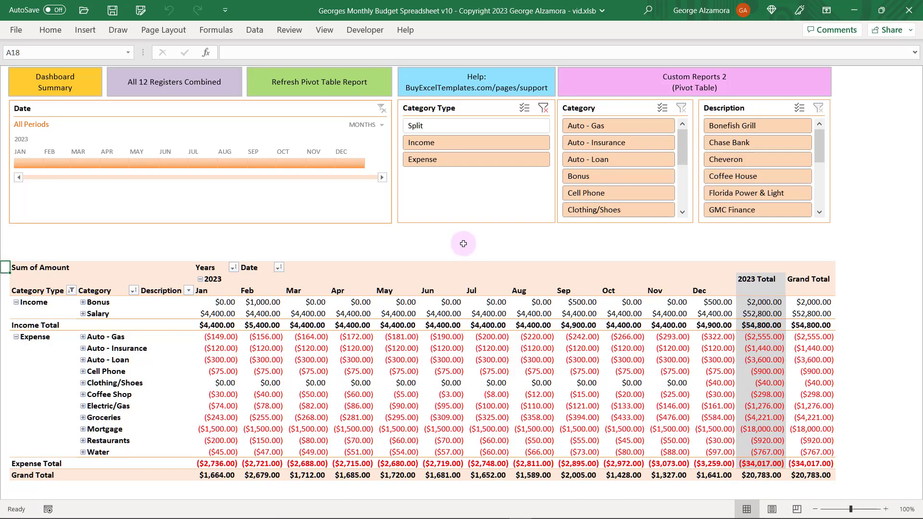
{"action": "mouse_move", "coordinate": [436, 250]}
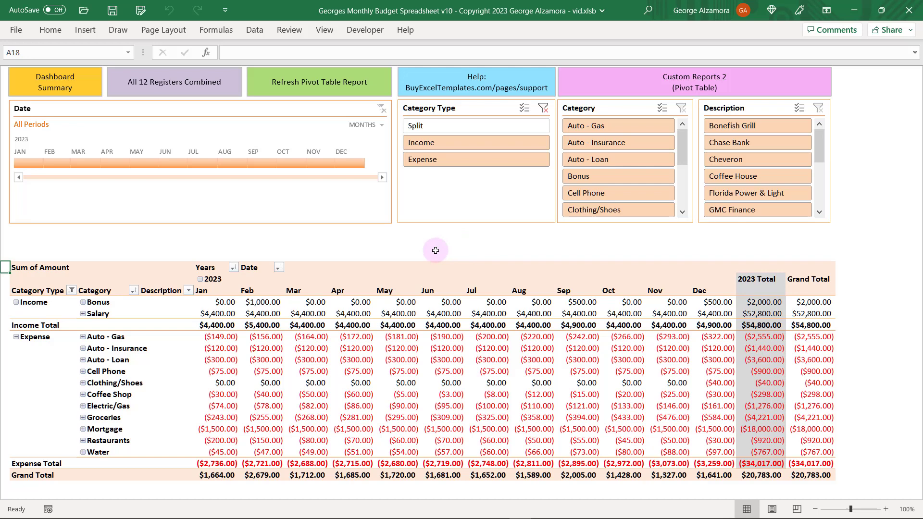
{"action": "mouse_move", "coordinate": [134, 344]}
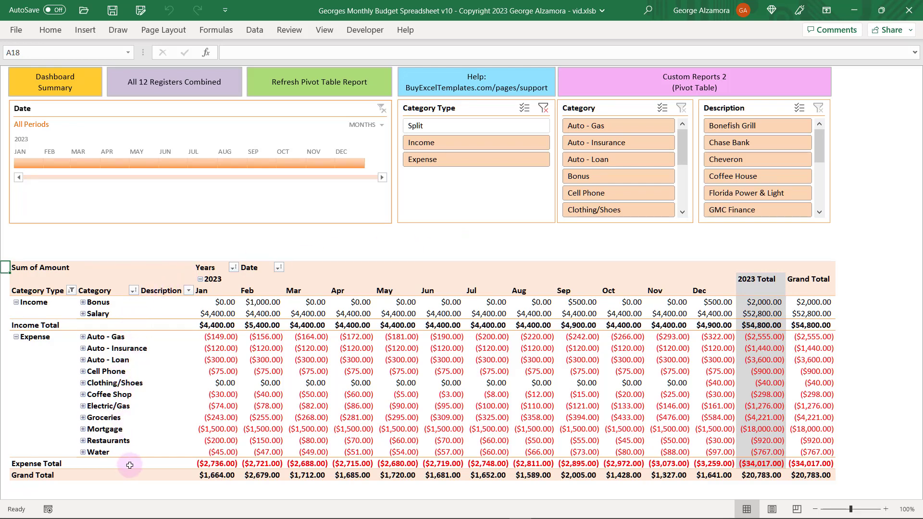
{"action": "mouse_move", "coordinate": [113, 360]}
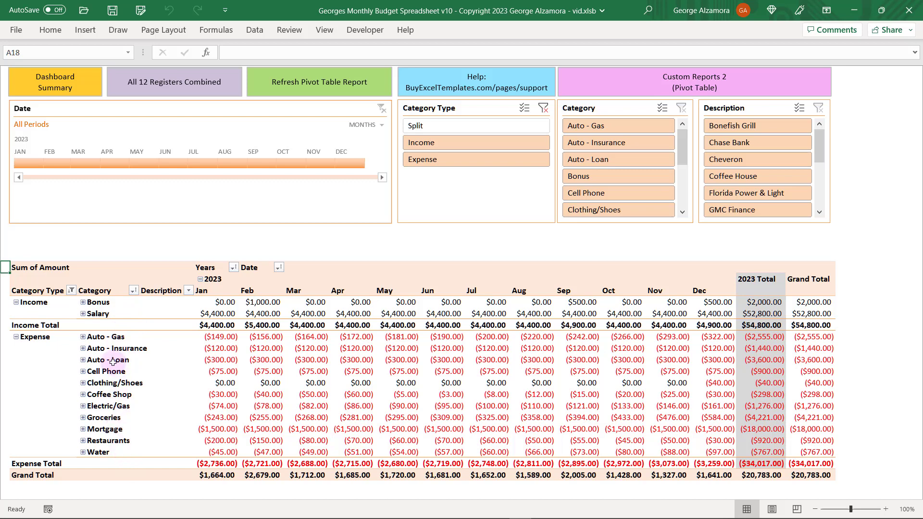
Expand Groceries to show Publix, Trader Joe's, Walmart and Whole Foods amounts.
{"action": "left_click", "coordinate": [107, 495]}
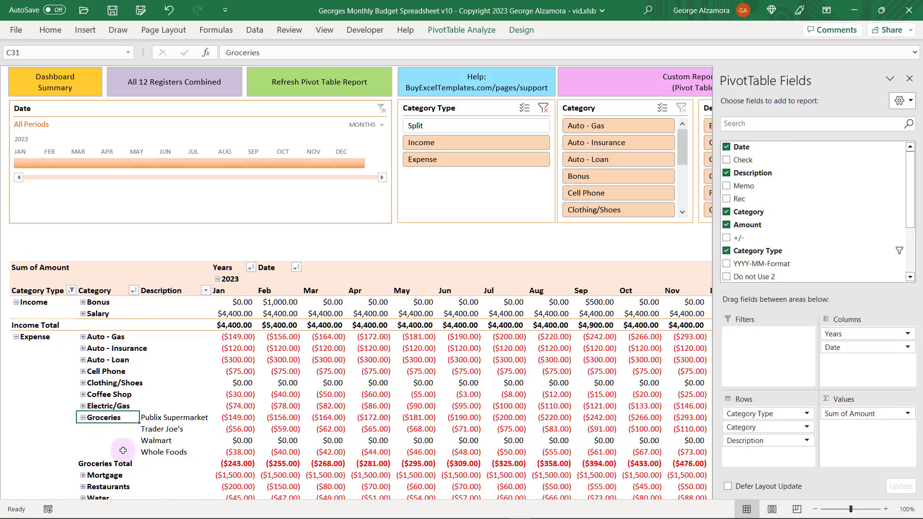
{"action": "mouse_move", "coordinate": [181, 462]}
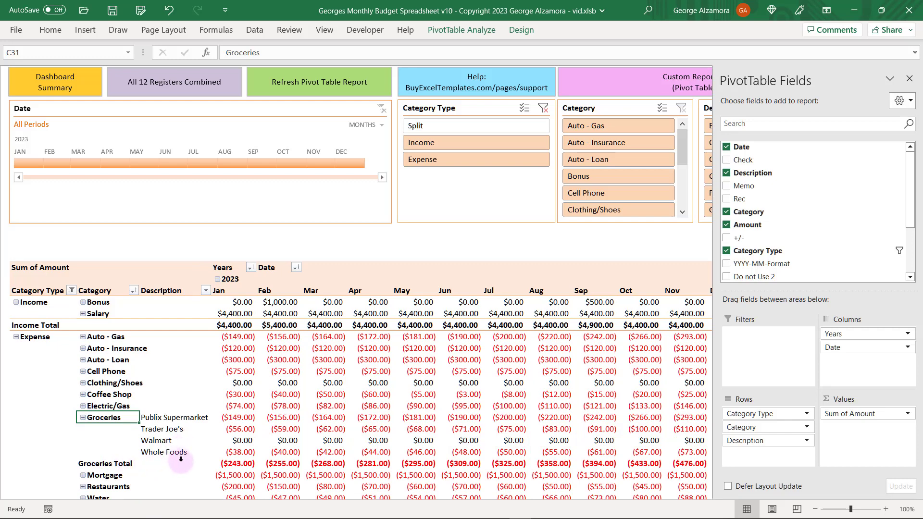
{"action": "mouse_move", "coordinate": [300, 431]}
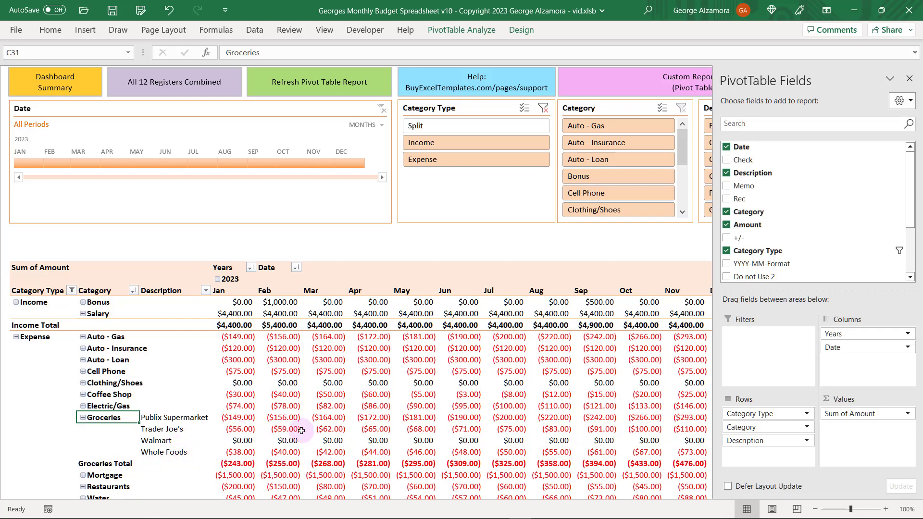
{"action": "mouse_move", "coordinate": [268, 452]}
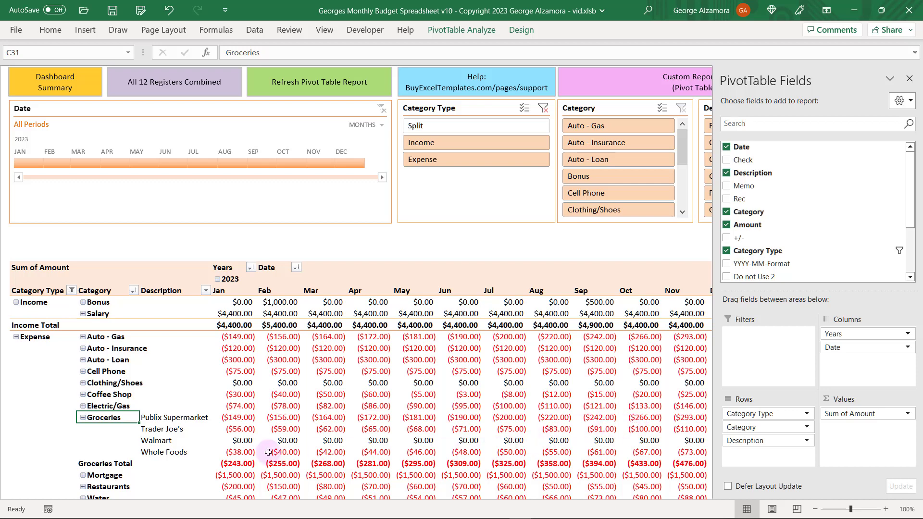
Filter the timeline to Jan–Mar, switch it to Quarters, then clear the date filter.
{"action": "left_click", "coordinate": [82, 417]}
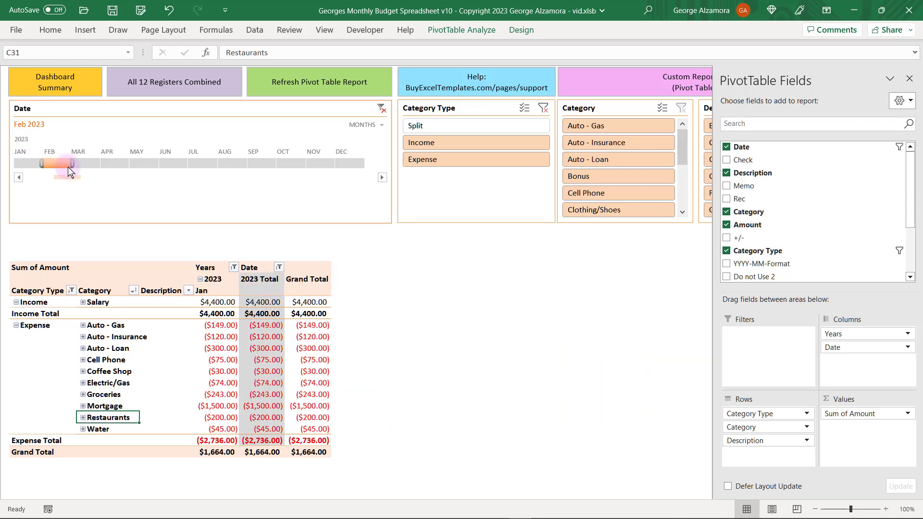
{"action": "left_click_drag", "start_coordinate": [49, 163], "coordinate": [77, 163]}
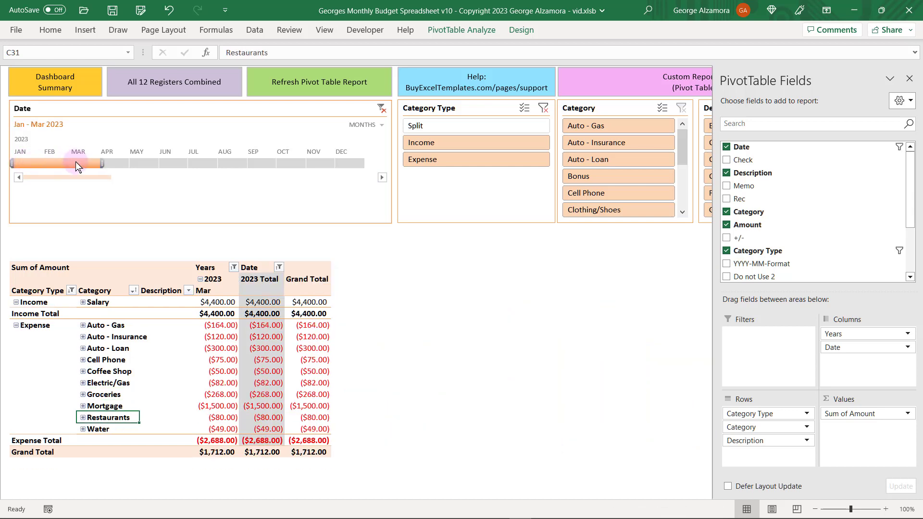
{"action": "left_click", "coordinate": [382, 124]}
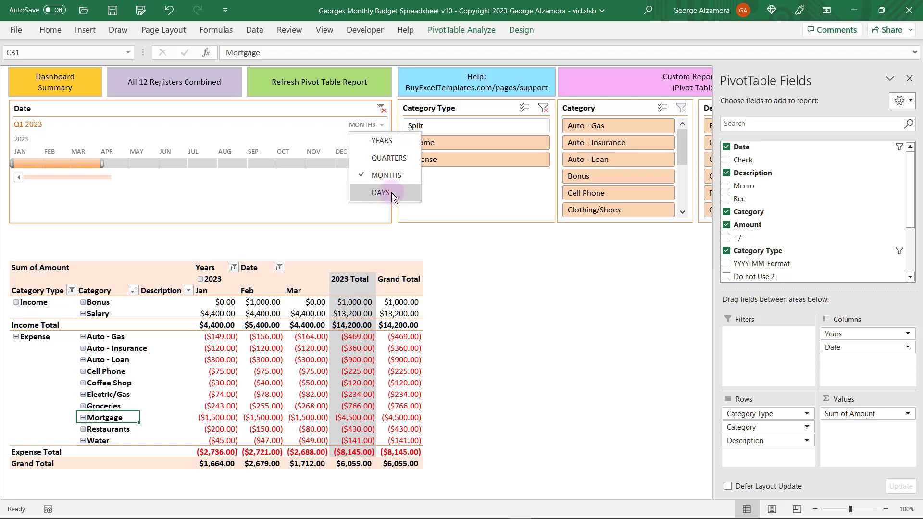
{"action": "left_click", "coordinate": [389, 158]}
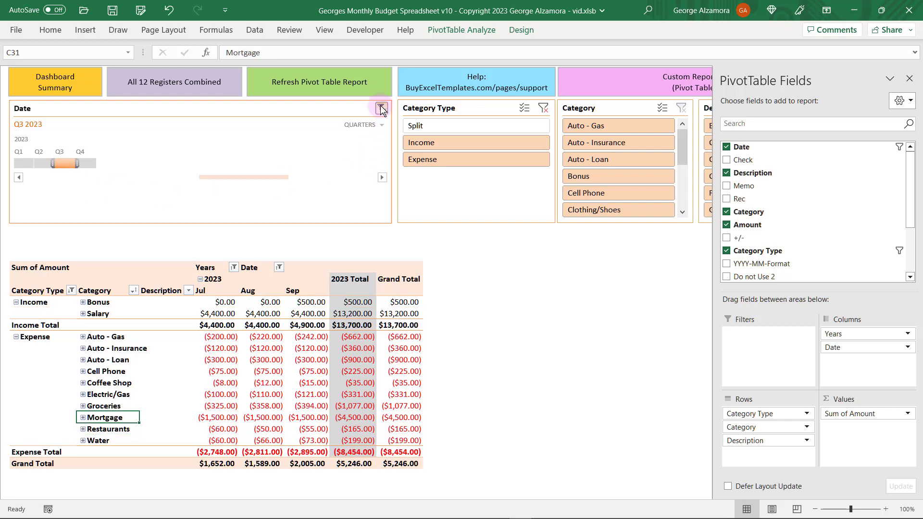
{"action": "left_click", "coordinate": [381, 108]}
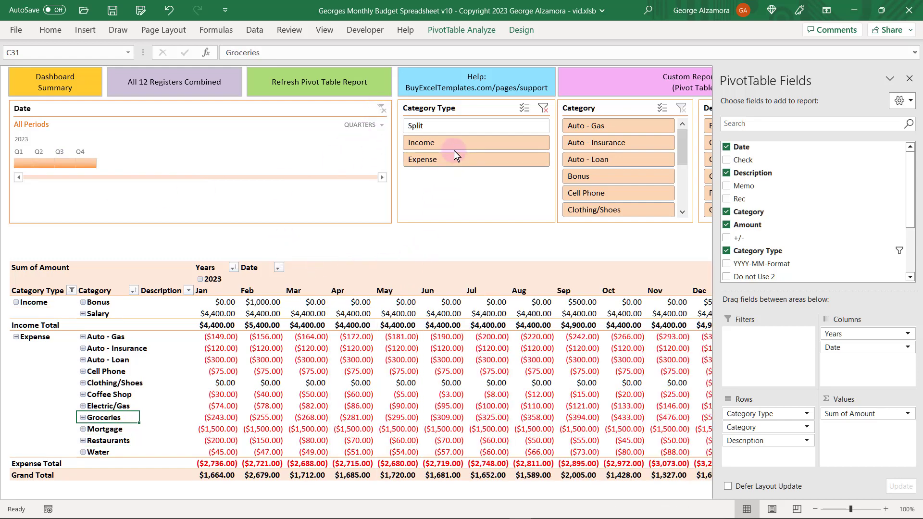
Try the Income category-type slicer and category filter, then leave all categories unfiltered.
{"action": "left_click", "coordinate": [475, 142]}
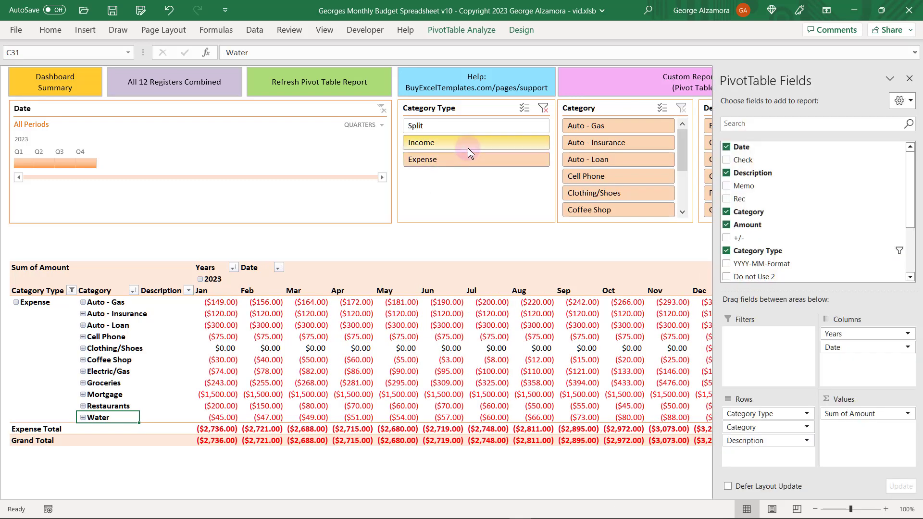
{"action": "left_click", "coordinate": [475, 142]}
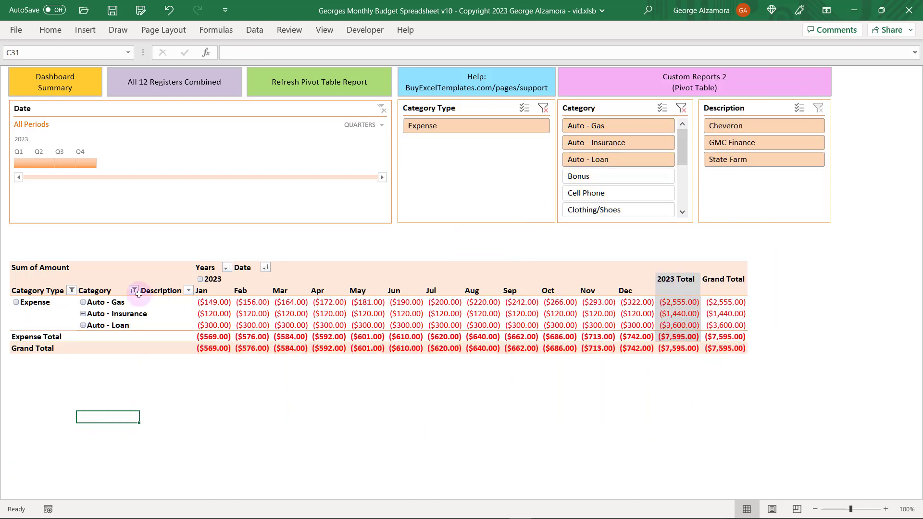
{"action": "mouse_move", "coordinate": [618, 137]}
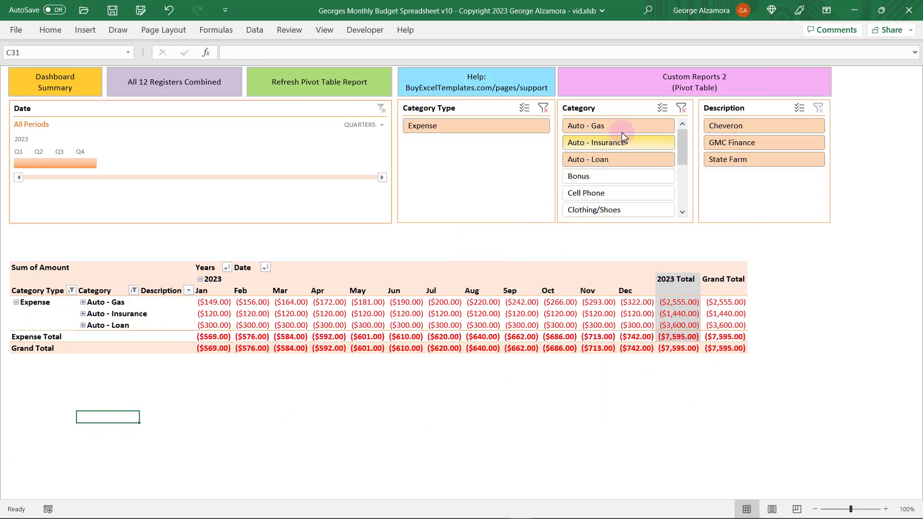
{"action": "left_click", "coordinate": [542, 108]}
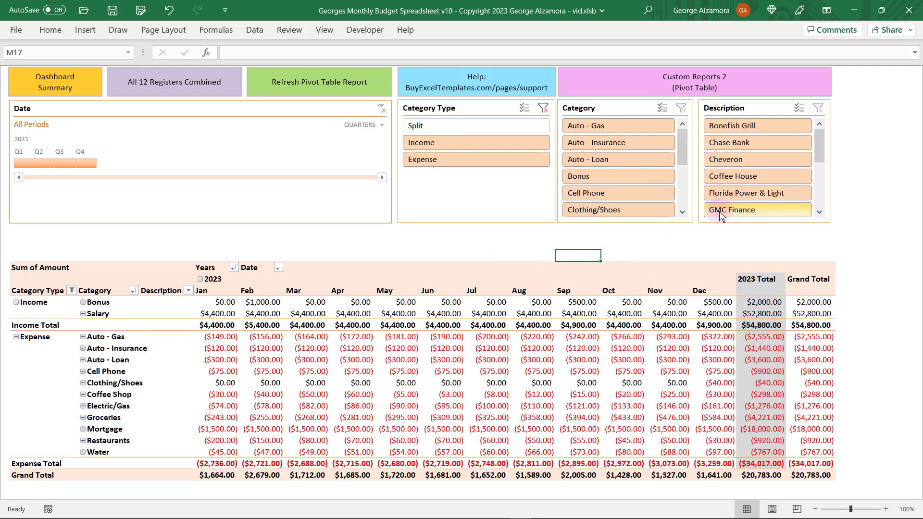
{"action": "mouse_move", "coordinate": [733, 125]}
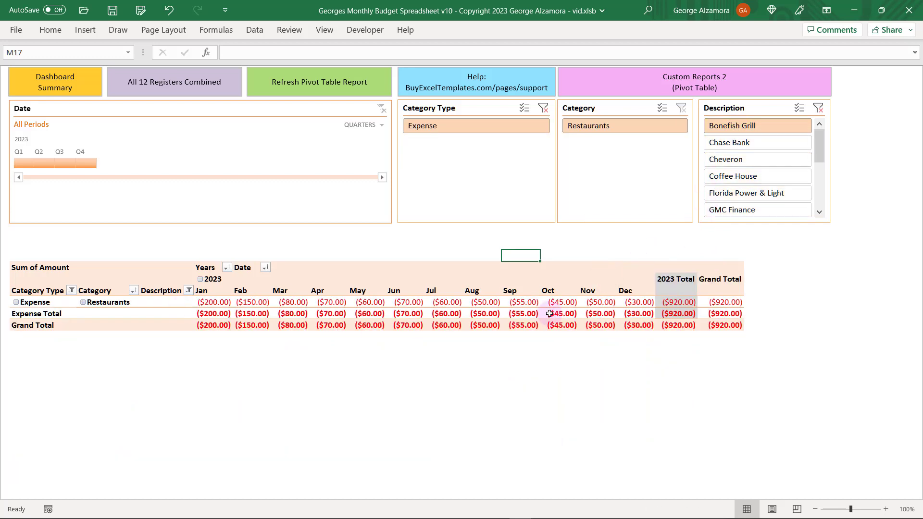
{"action": "mouse_move", "coordinate": [485, 315]}
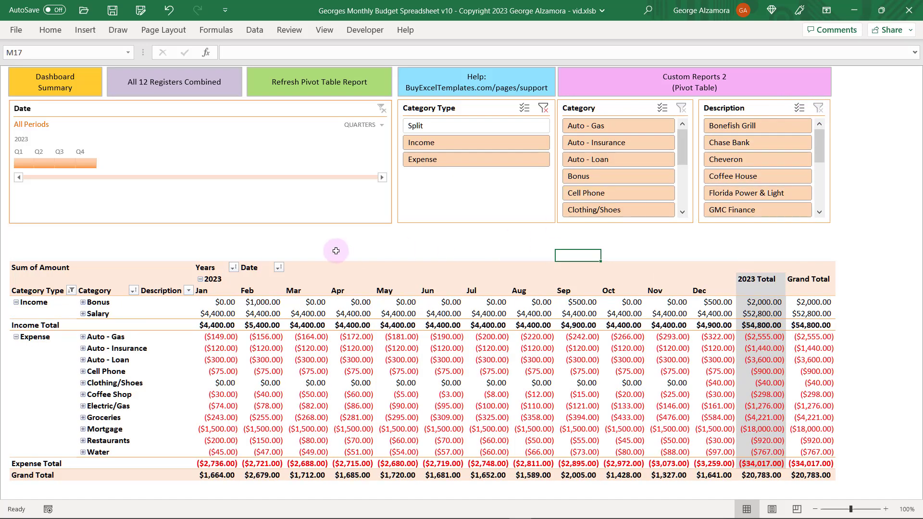
{"action": "mouse_move", "coordinate": [180, 255]}
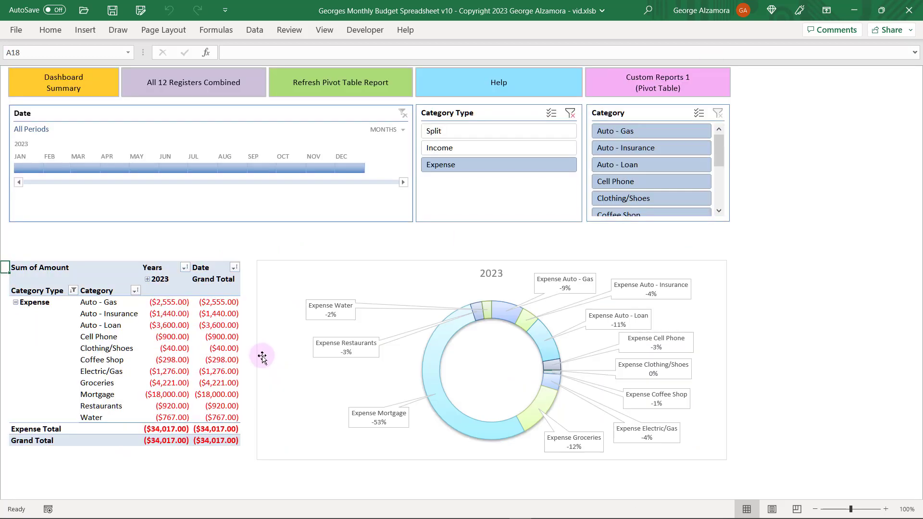
{"action": "mouse_move", "coordinate": [377, 346]}
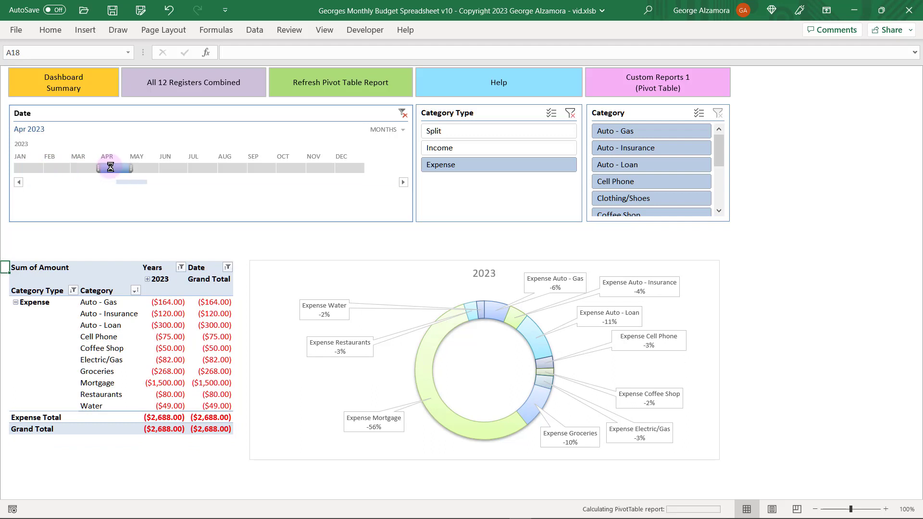
Filter the donut report to a month span and expenses, clear it, then open the monthly report.
{"action": "left_click_drag", "start_coordinate": [108, 168], "coordinate": [351, 168]}
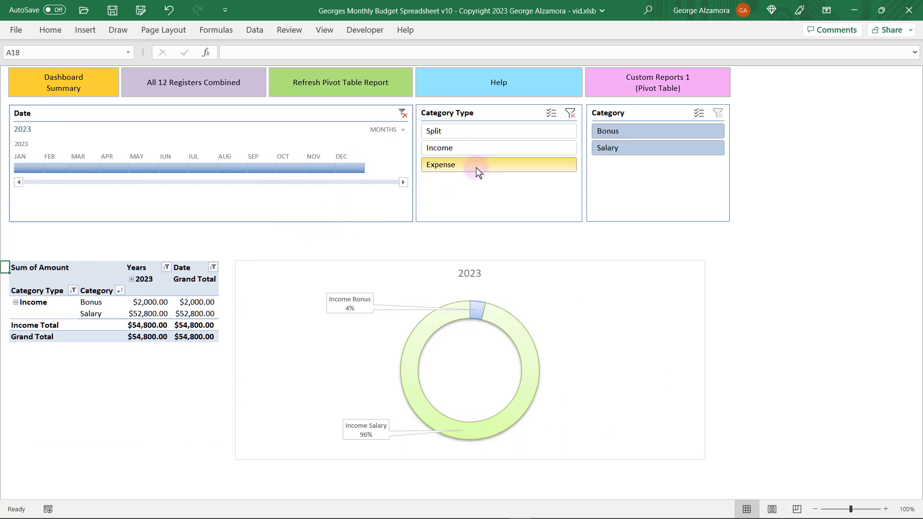
{"action": "left_click", "coordinate": [478, 165]}
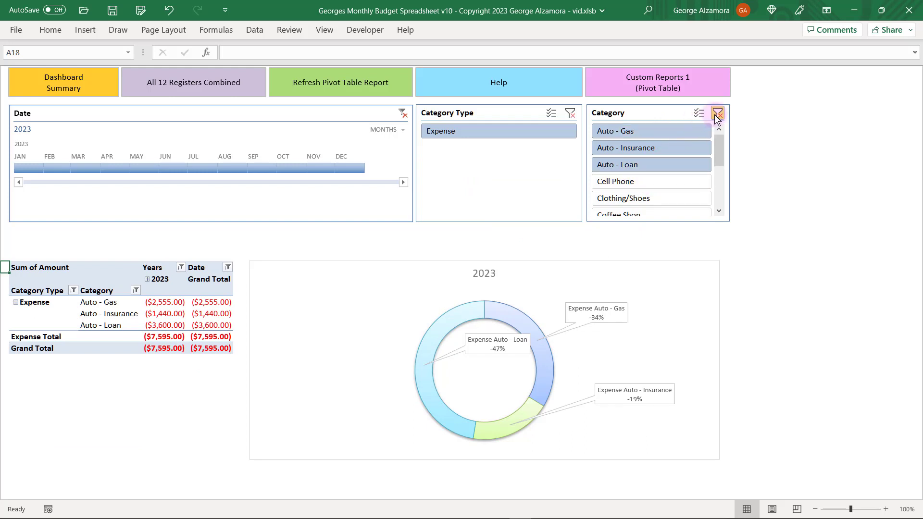
{"action": "left_click", "coordinate": [717, 113]}
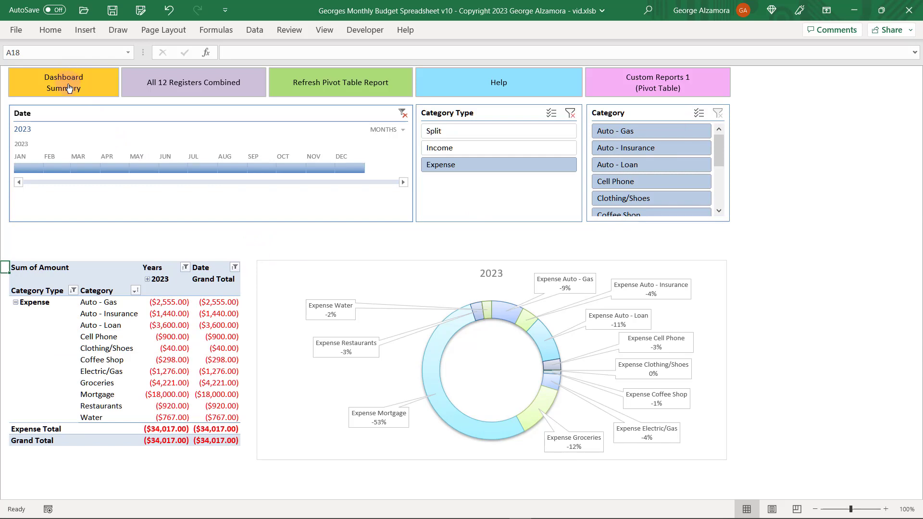
{"action": "left_click", "coordinate": [63, 81]}
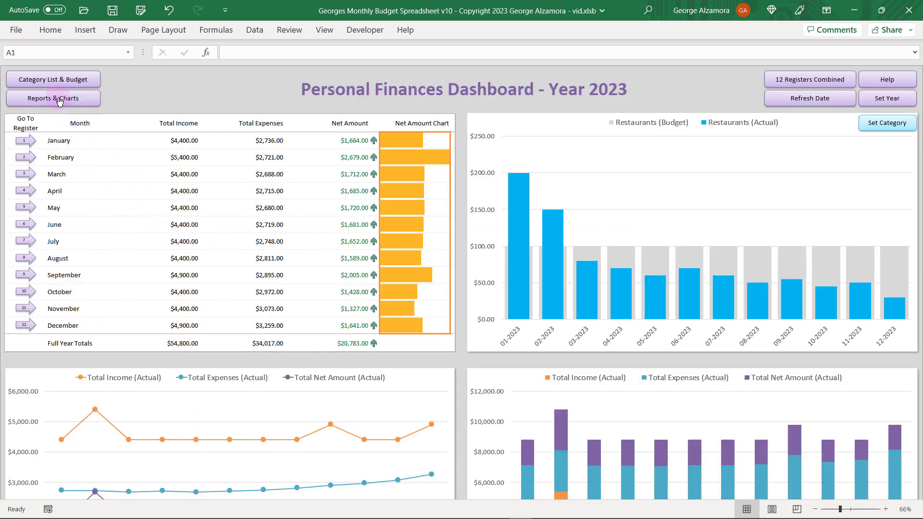
{"action": "left_click", "coordinate": [53, 99]}
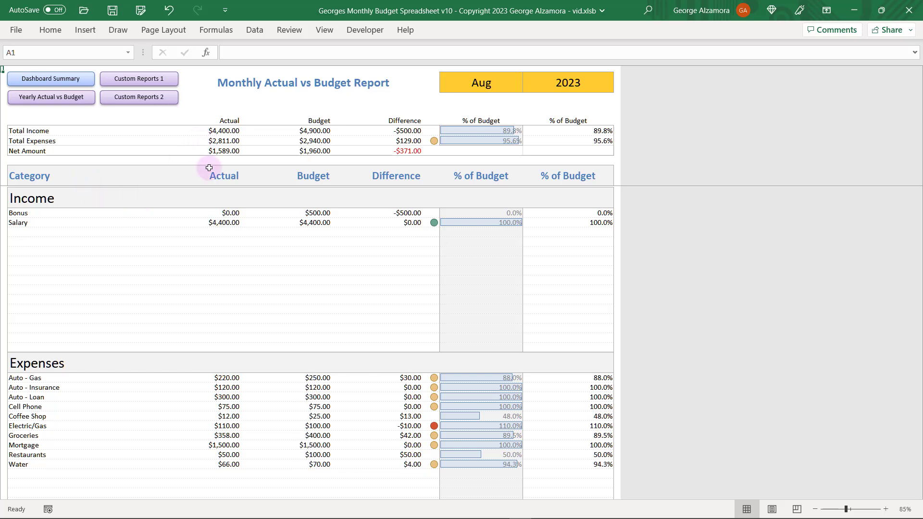
{"action": "mouse_move", "coordinate": [493, 118]}
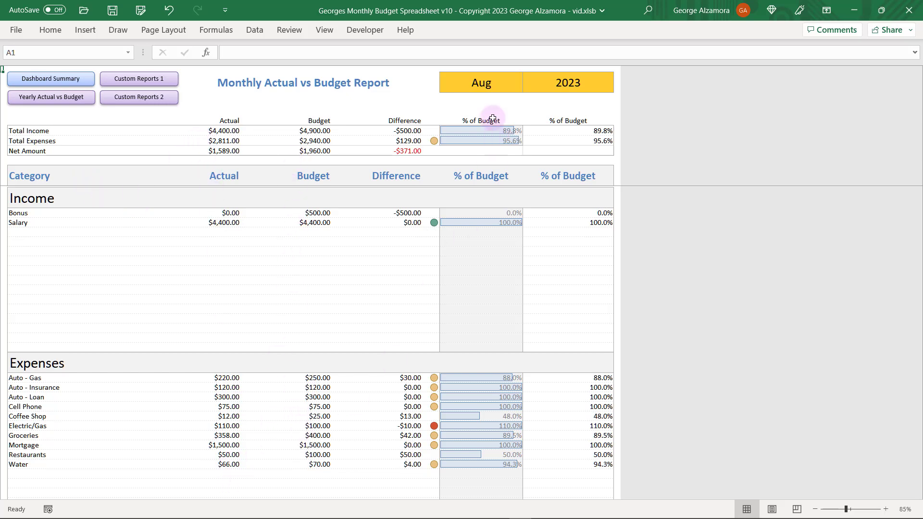
Set the monthly report to Feb, then open the Yearly Actual vs Budget Report.
{"action": "left_click", "coordinate": [527, 86]}
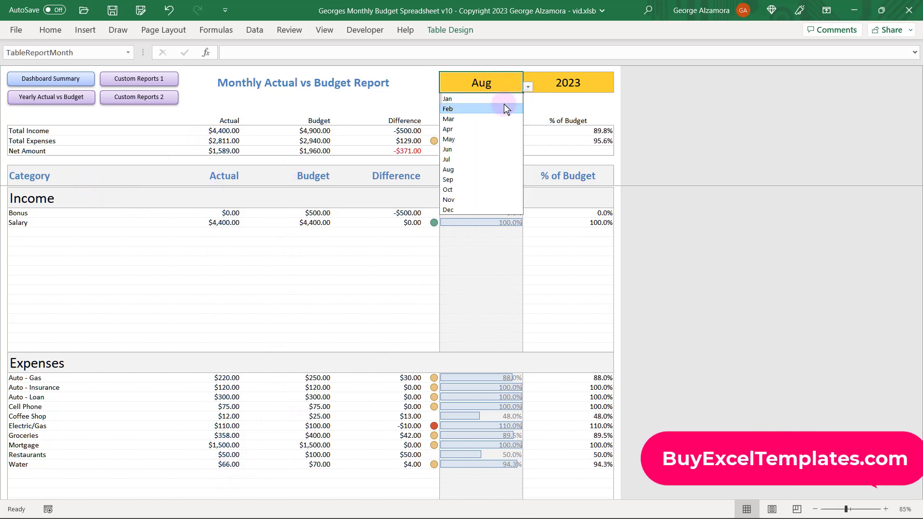
{"action": "left_click", "coordinate": [448, 108]}
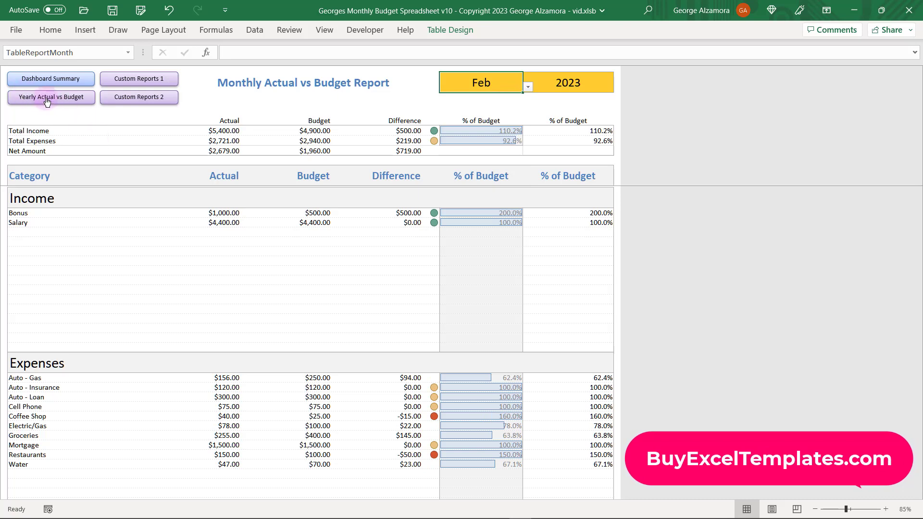
{"action": "left_click", "coordinate": [51, 96]}
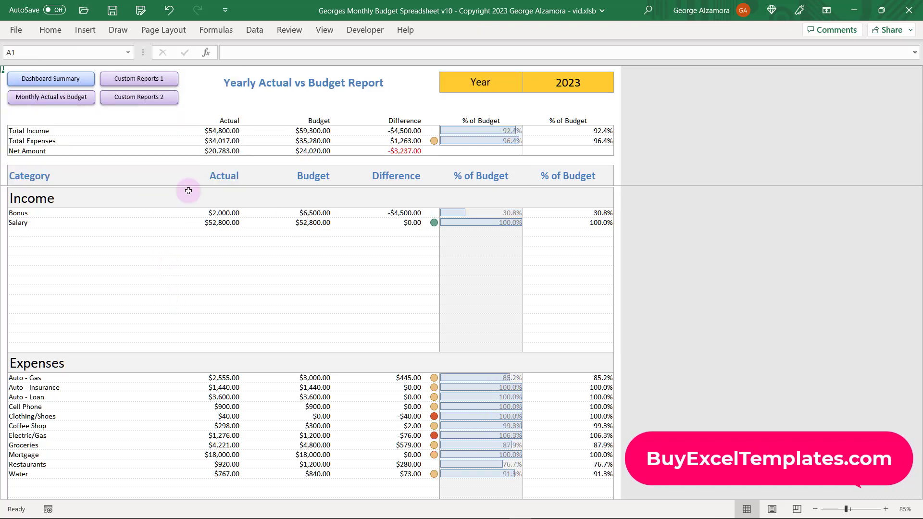
{"action": "mouse_move", "coordinate": [223, 316]}
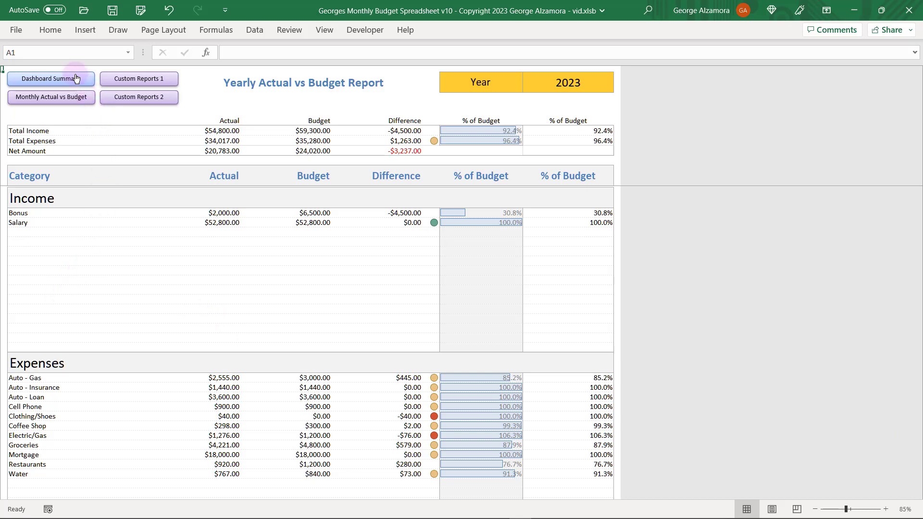
Go back to the Dashboard Summary sheet.
{"action": "left_click", "coordinate": [50, 79]}
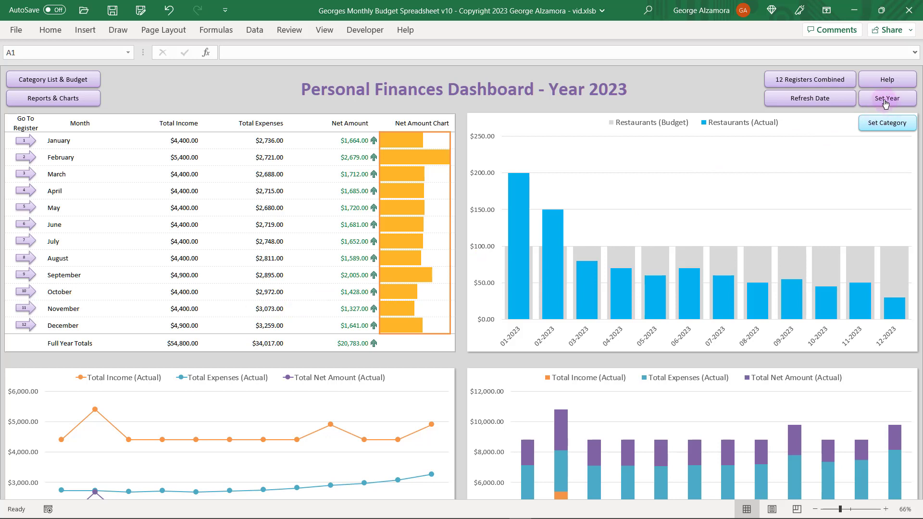
{"action": "left_click", "coordinate": [887, 97]}
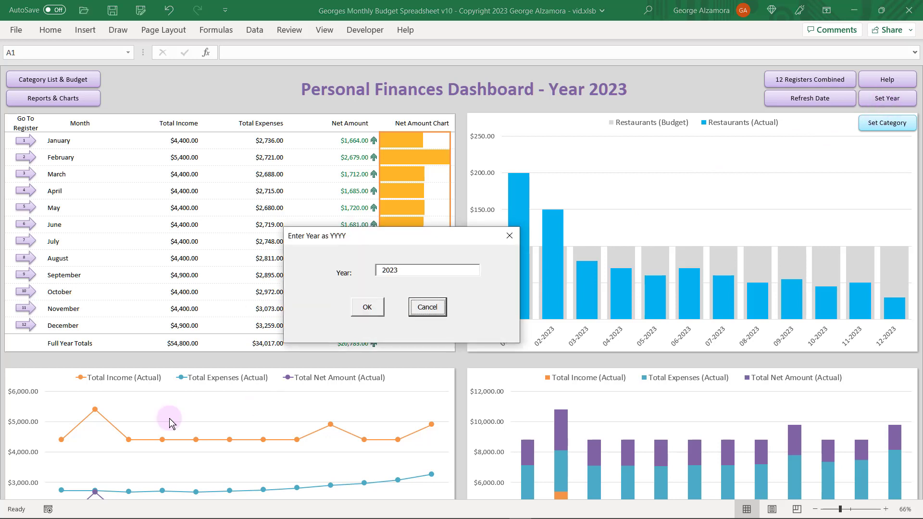
{"action": "mouse_move", "coordinate": [228, 406]}
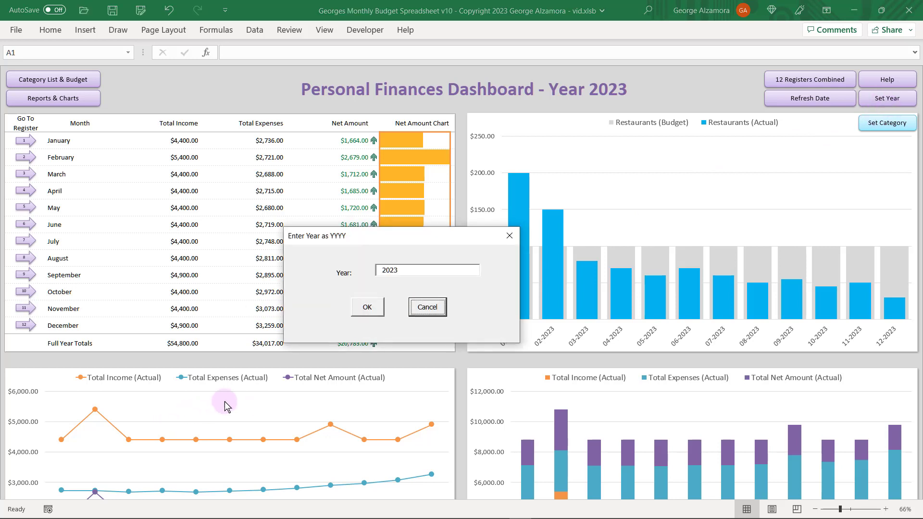
{"action": "left_click", "coordinate": [367, 306]}
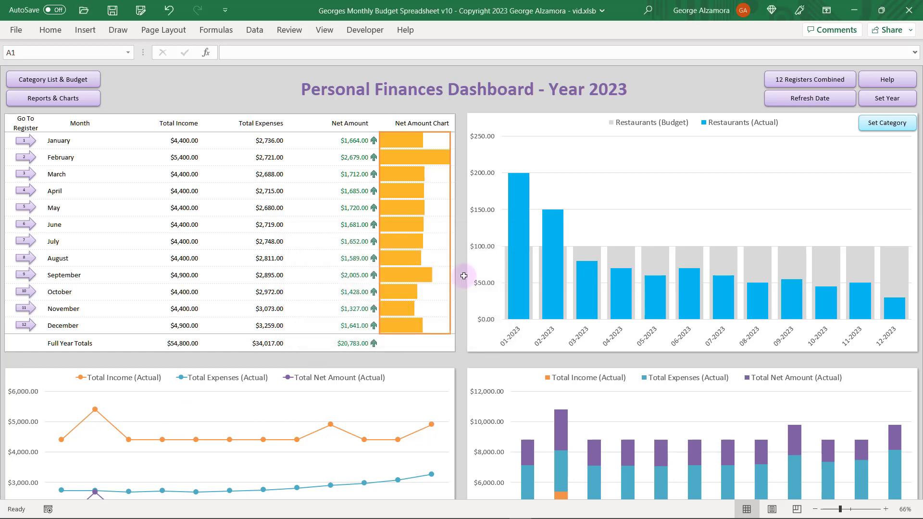
{"action": "scroll", "scroll_direction": "down", "scroll_amount": 3}
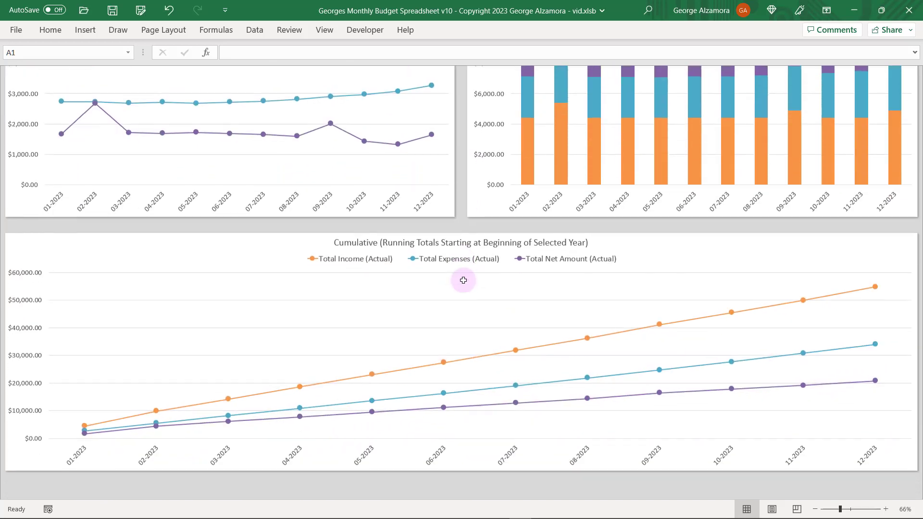
{"action": "scroll", "scroll_direction": "up", "scroll_amount": 3}
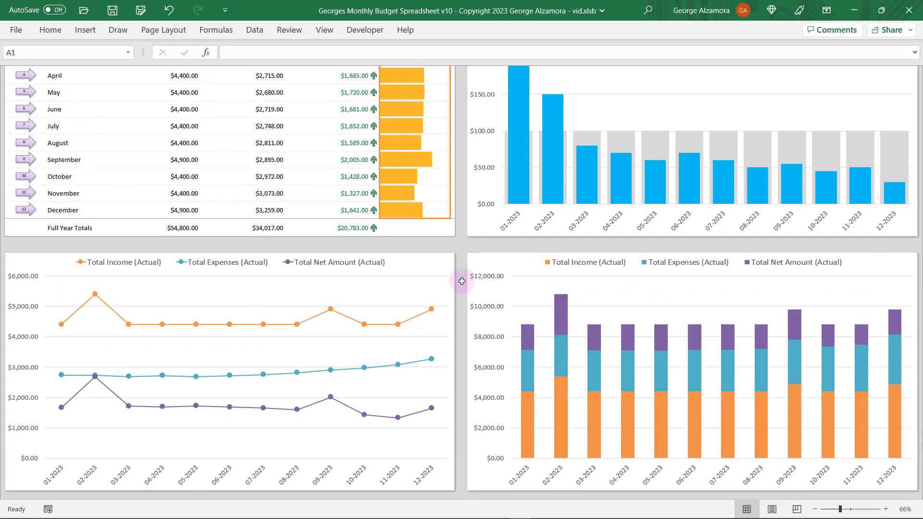